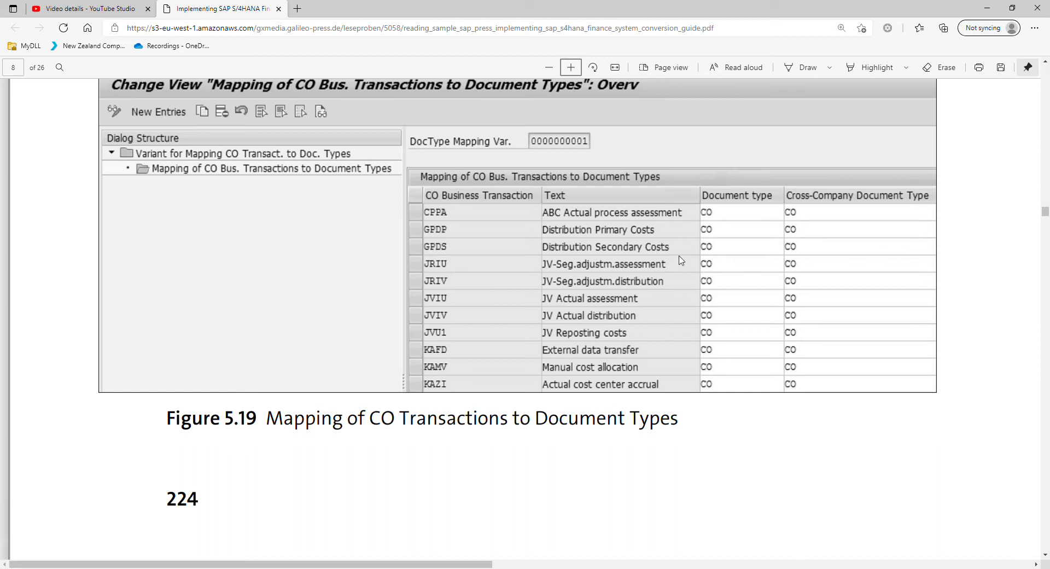
pyautogui.moveTo(747, 228)
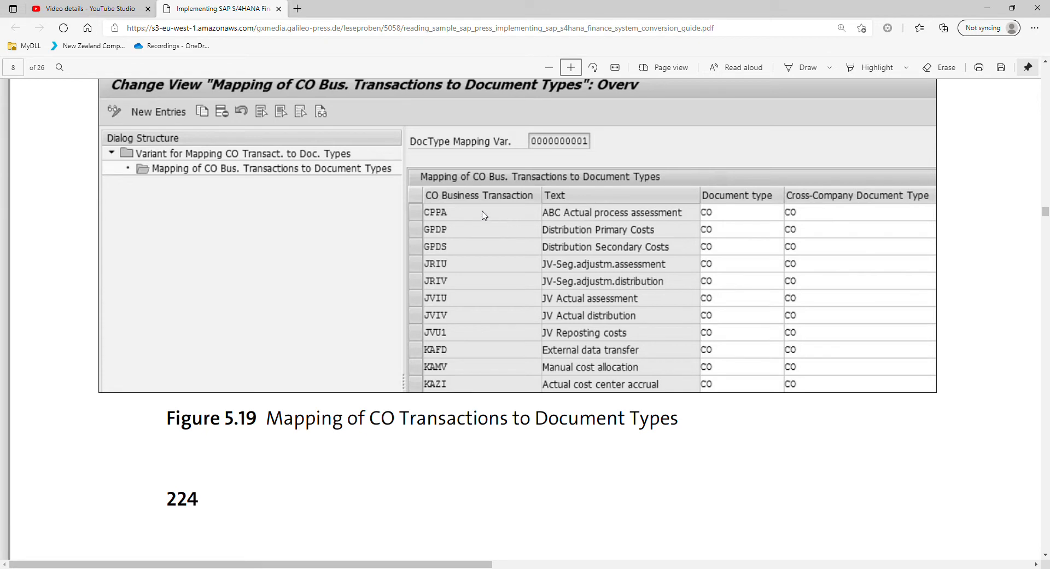
pyautogui.moveTo(427, 218)
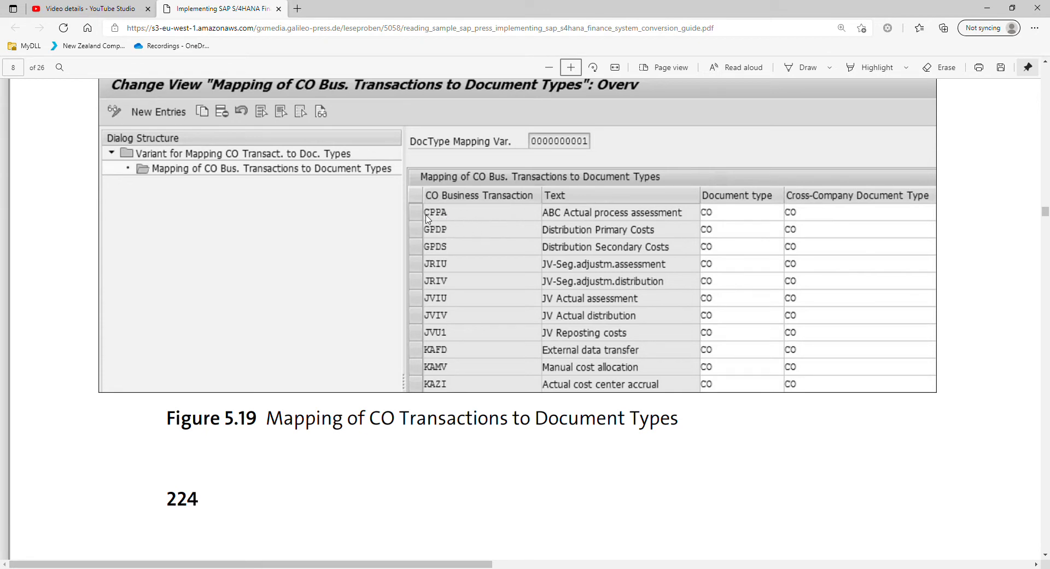
pyautogui.moveTo(724, 220)
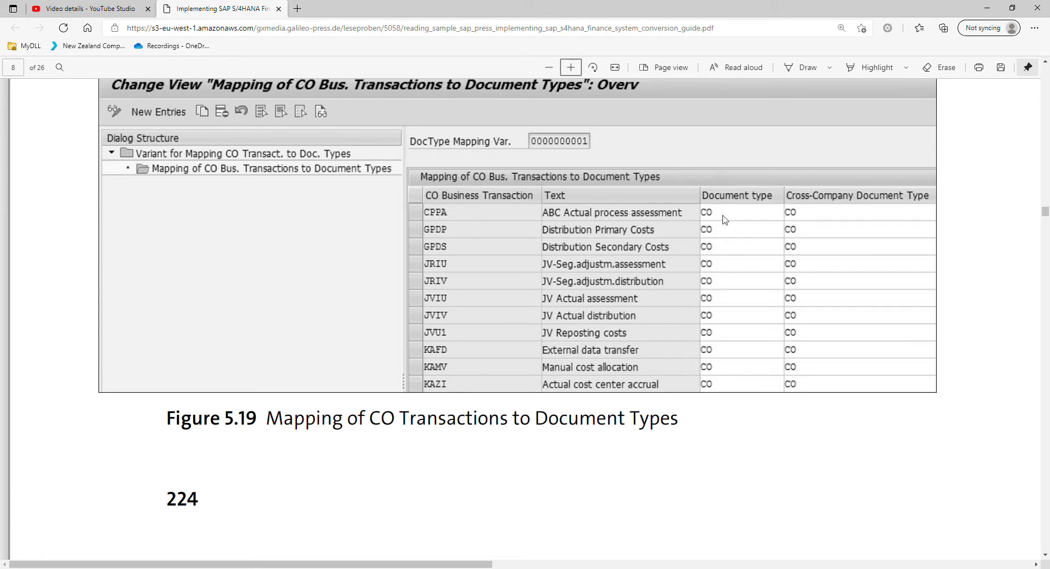
pyautogui.moveTo(711, 216)
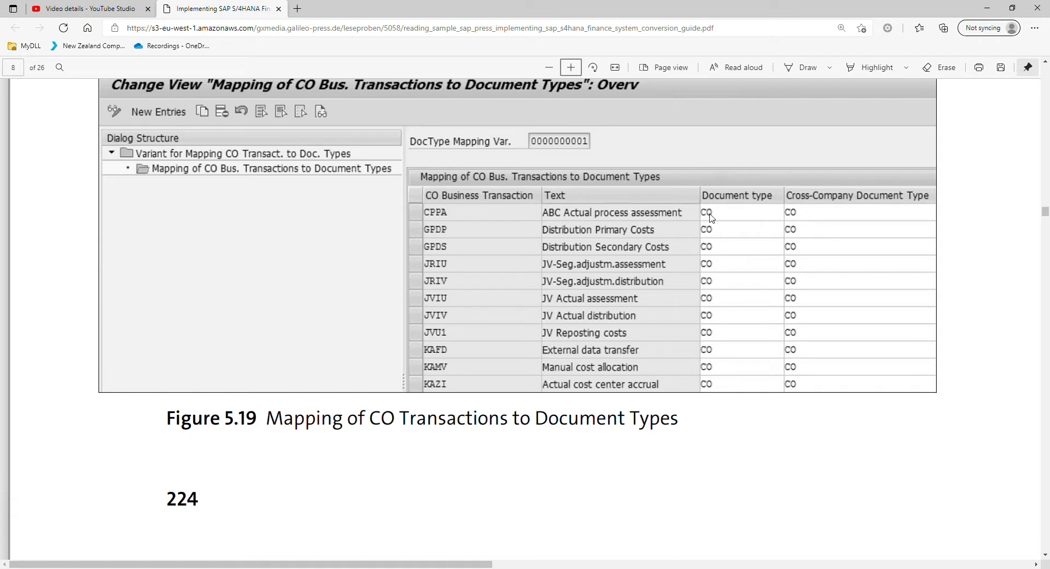
pyautogui.moveTo(710, 214)
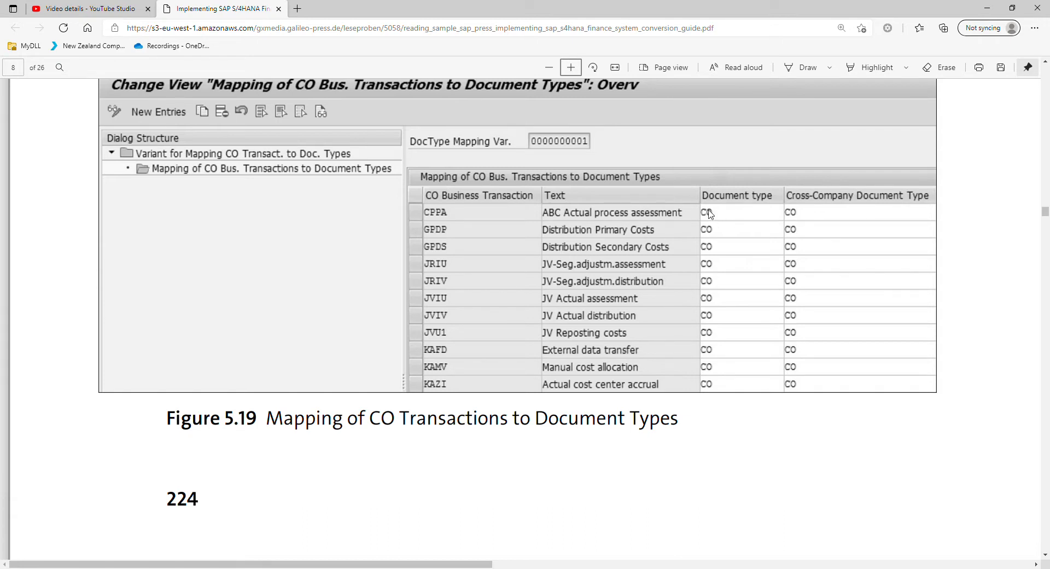
pyautogui.moveTo(843, 211)
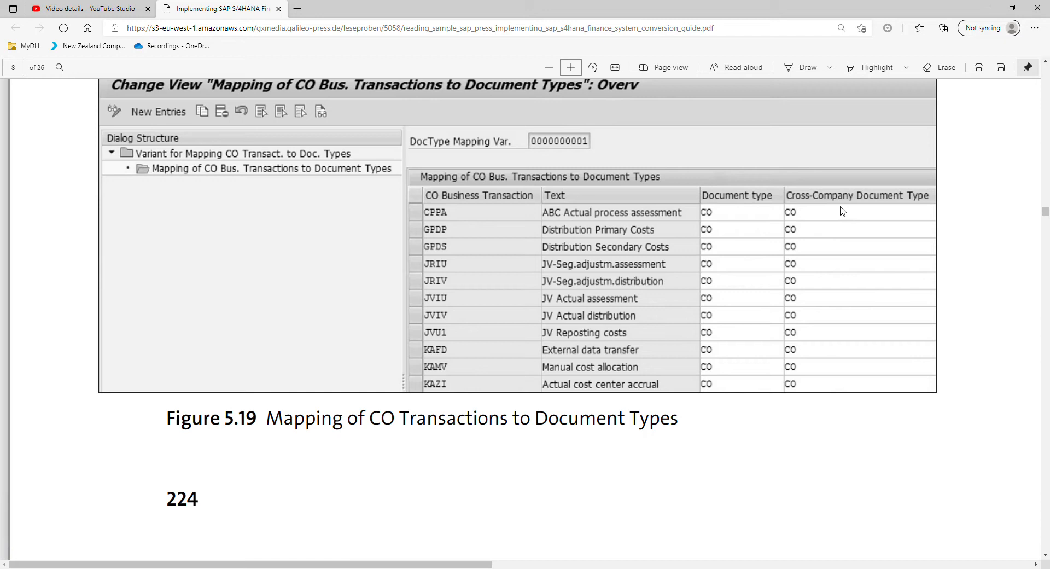
pyautogui.moveTo(901, 211)
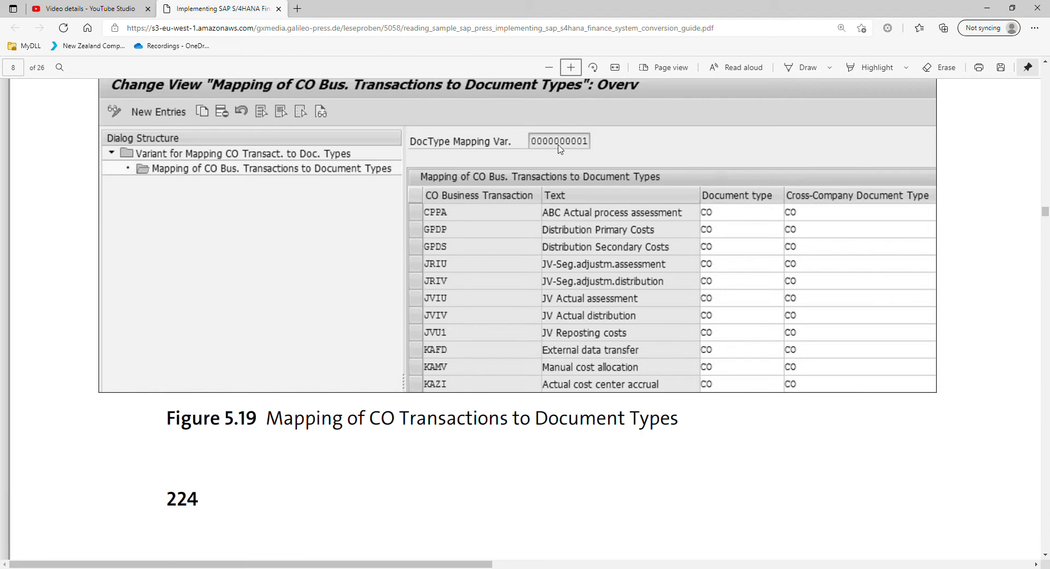
pyautogui.moveTo(538, 151)
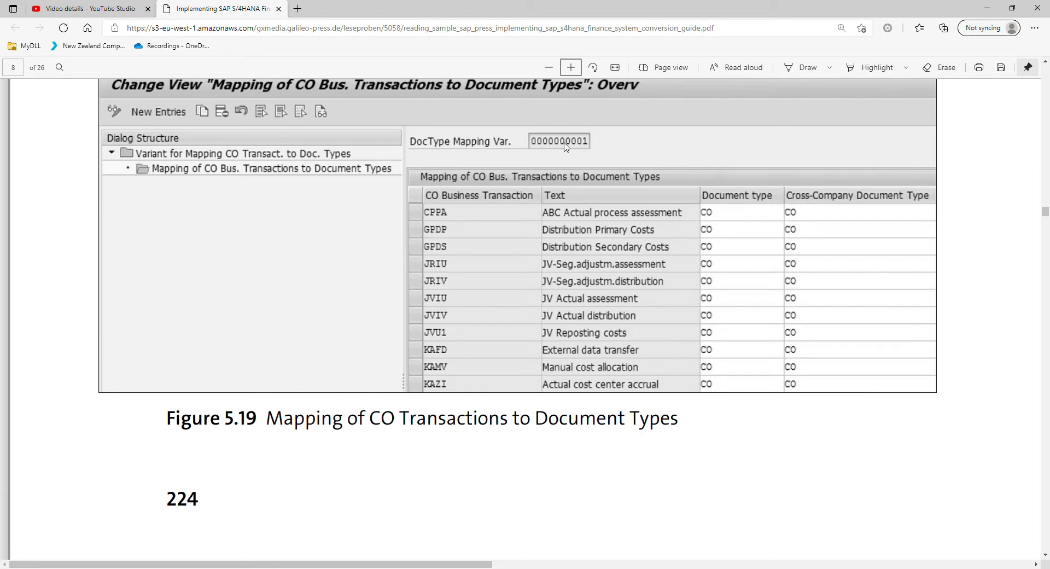
pyautogui.moveTo(552, 148)
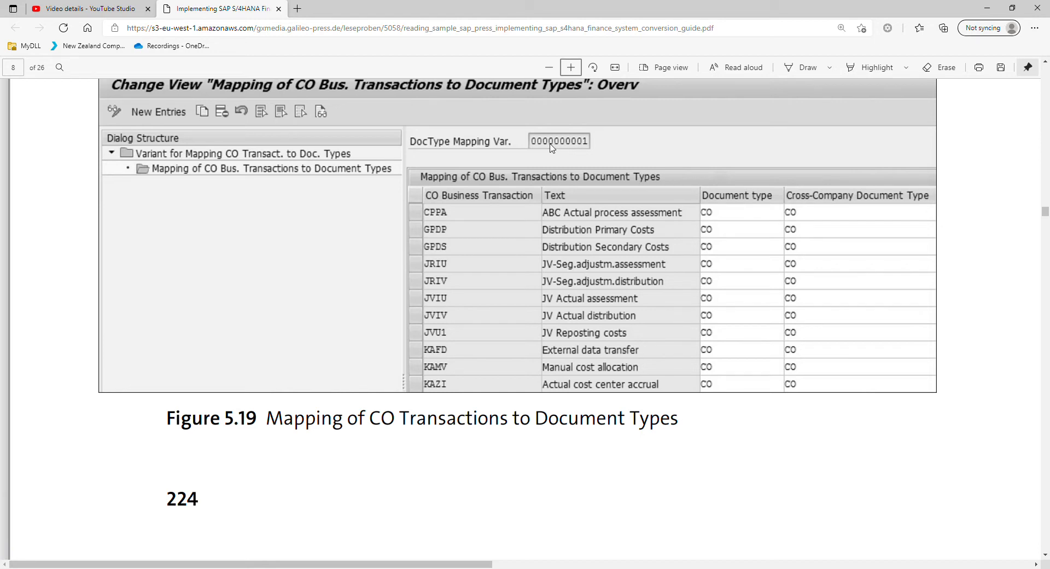
pyautogui.moveTo(541, 147)
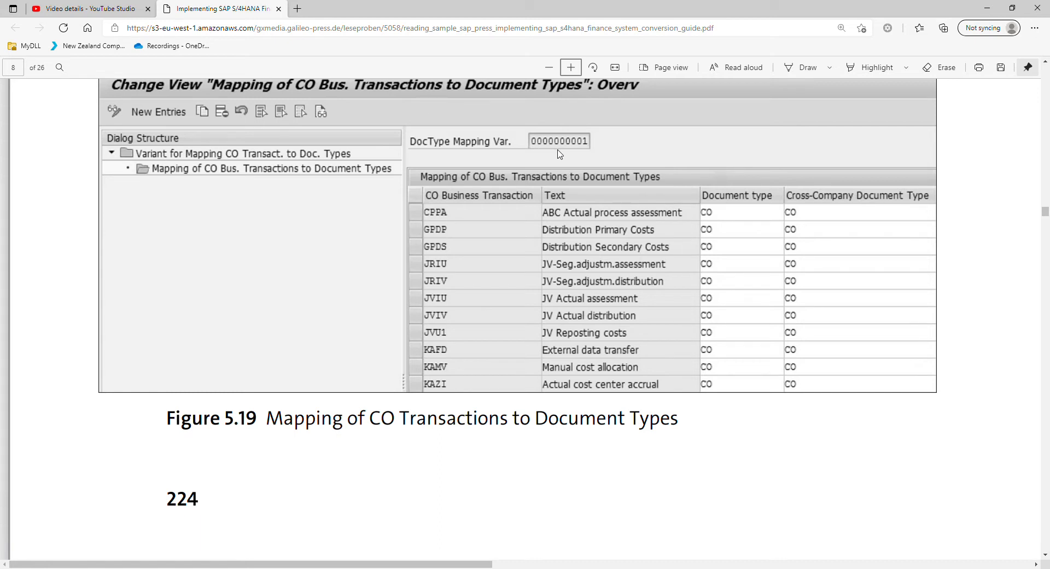
pyautogui.moveTo(552, 149)
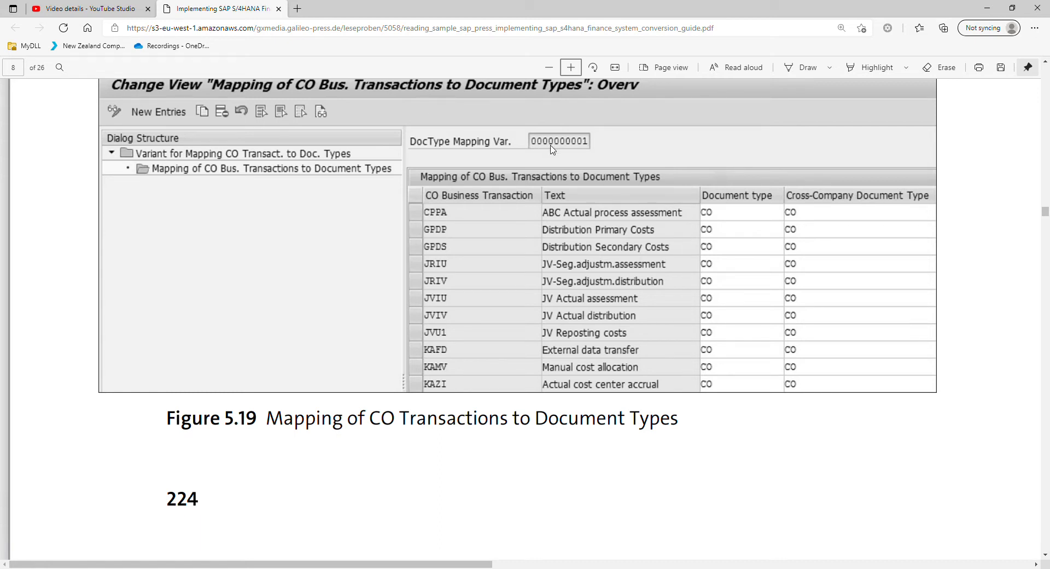
pyautogui.moveTo(640, 207)
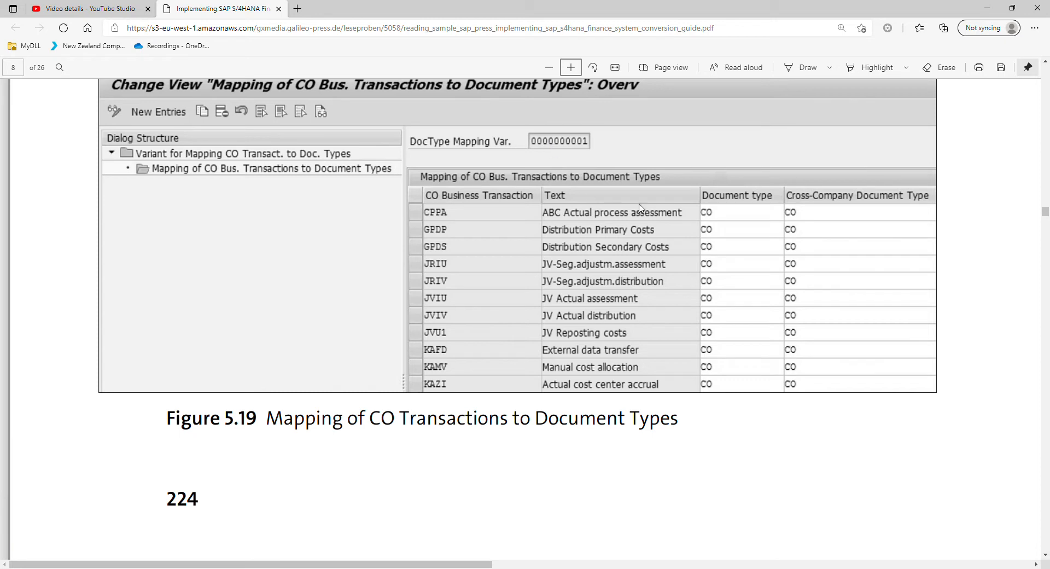
pyautogui.moveTo(693, 257)
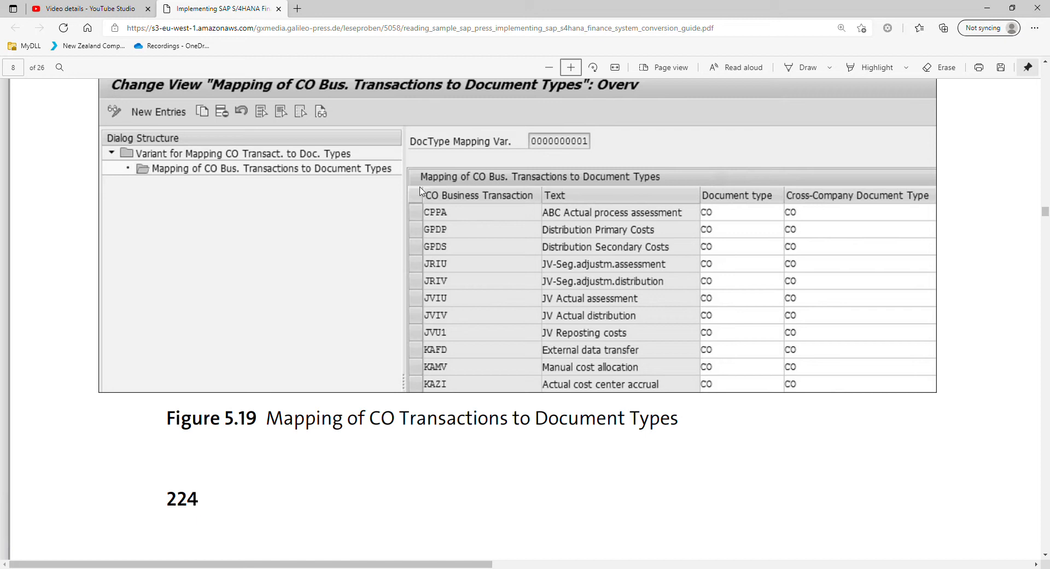
pyautogui.moveTo(563, 227)
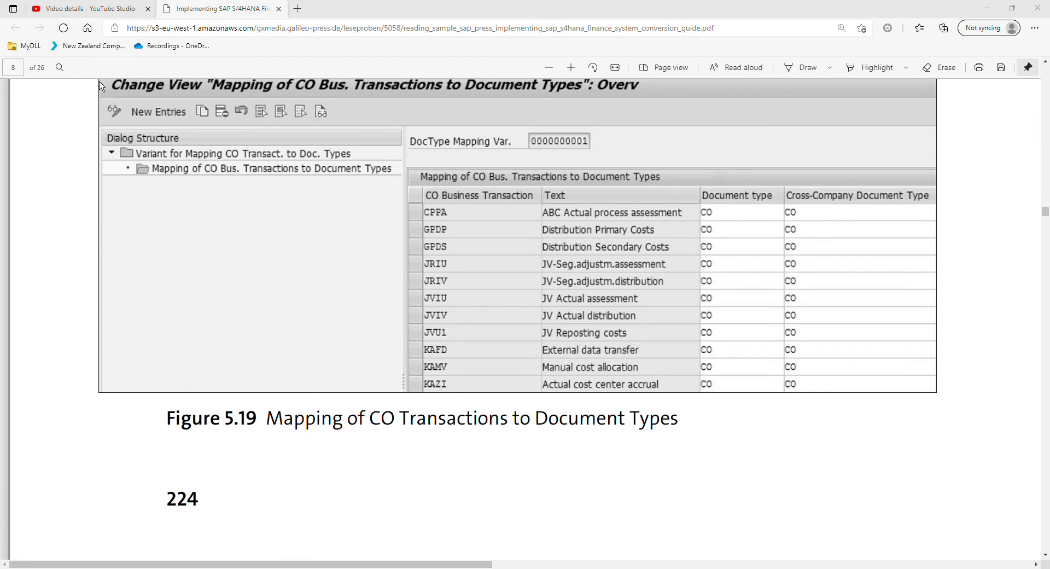
pyautogui.moveTo(156, 70)
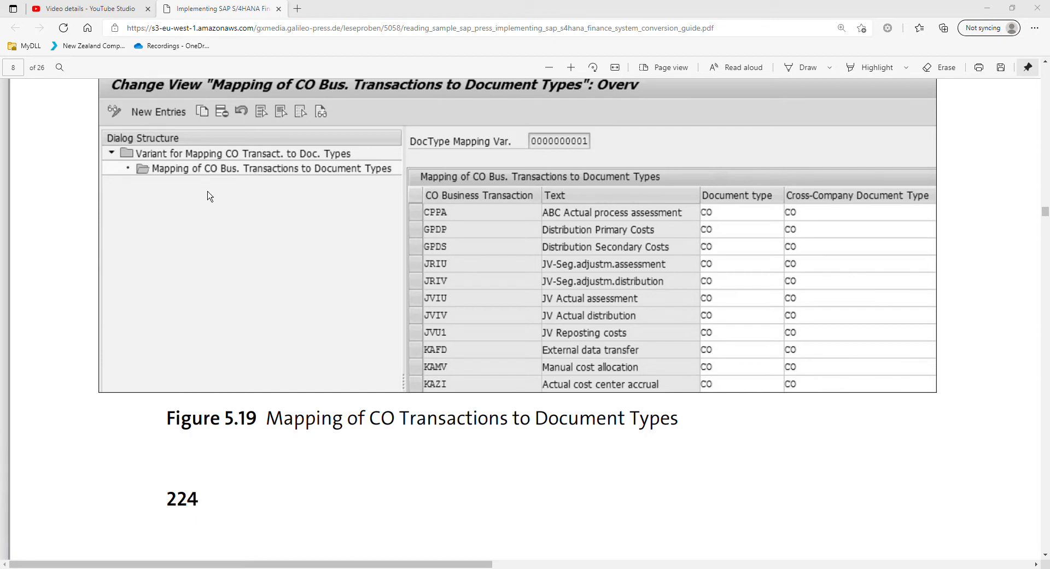
pyautogui.moveTo(53, 244)
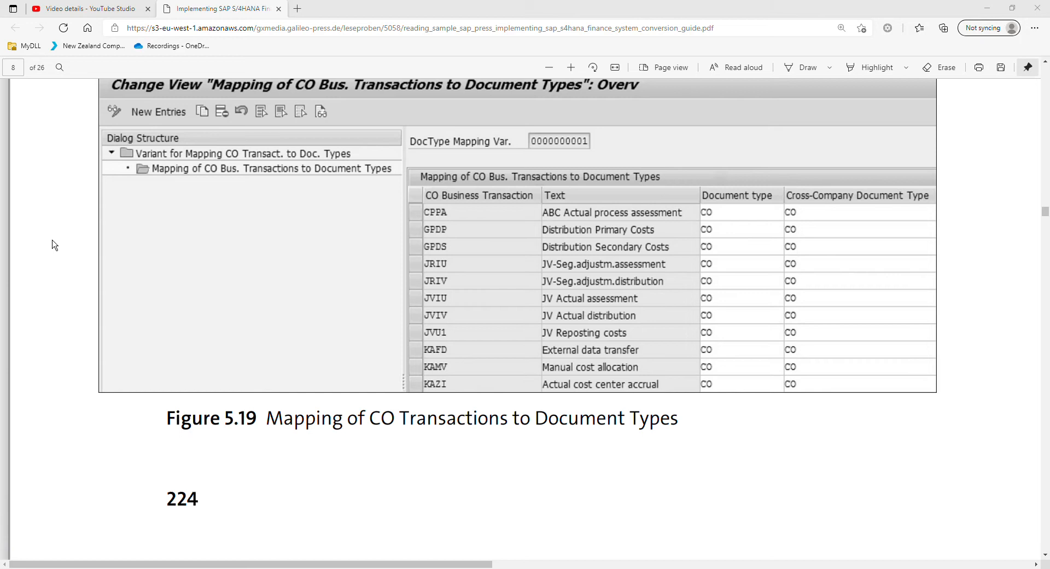
pyautogui.moveTo(47, 235)
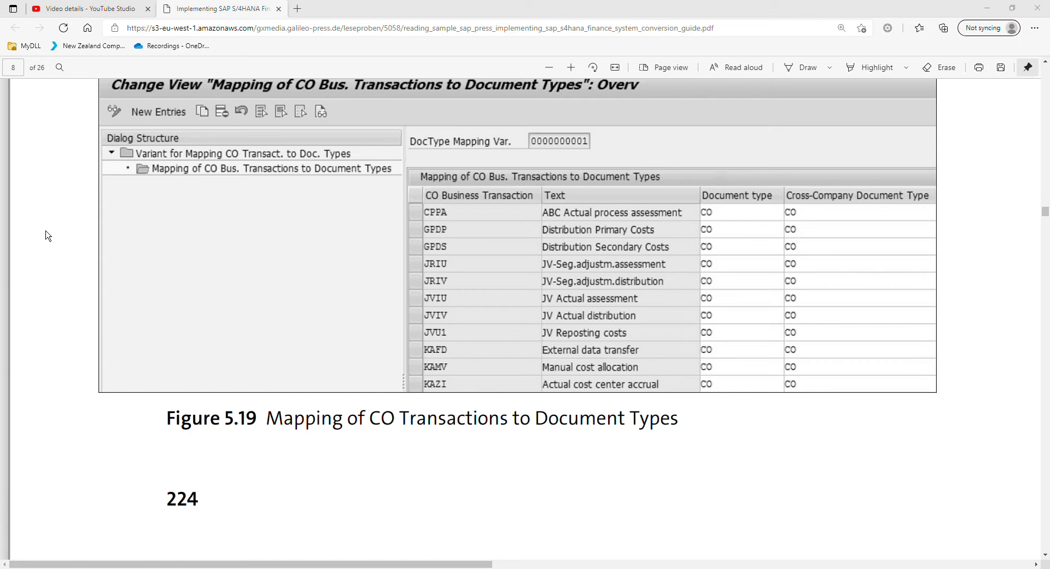
pyautogui.moveTo(47, 247)
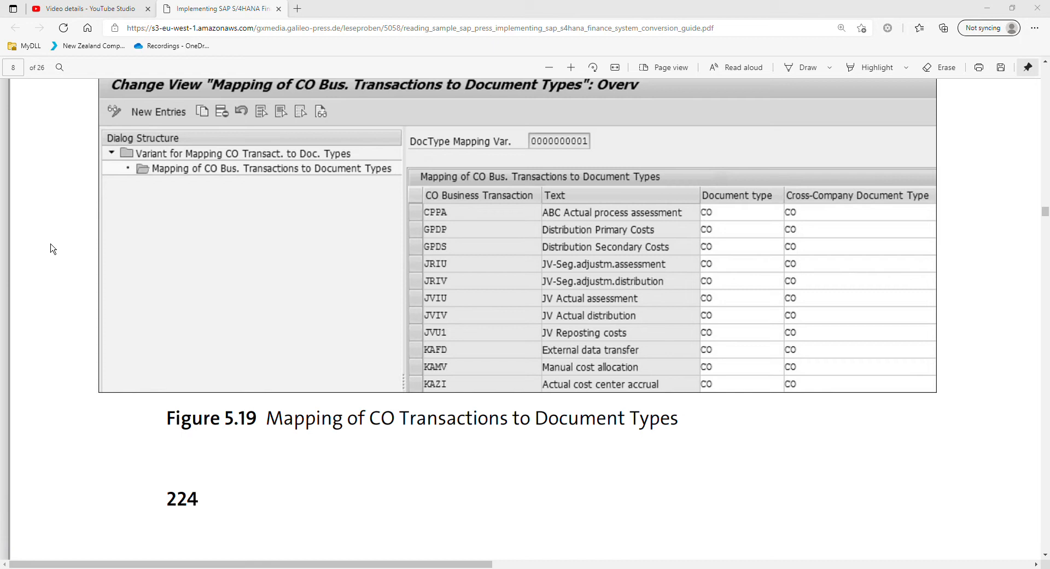
pyautogui.moveTo(64, 276)
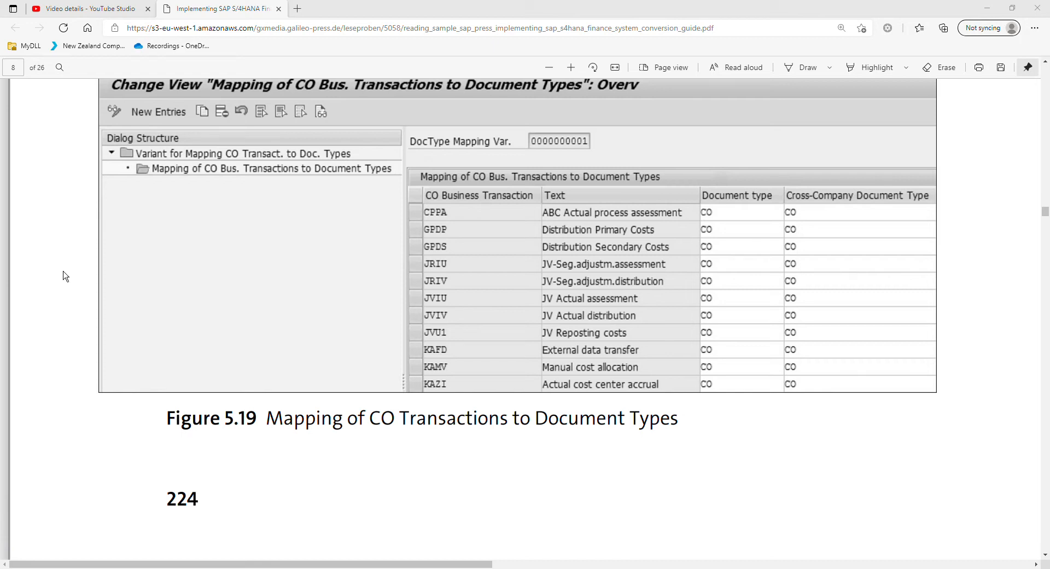
pyautogui.moveTo(75, 303)
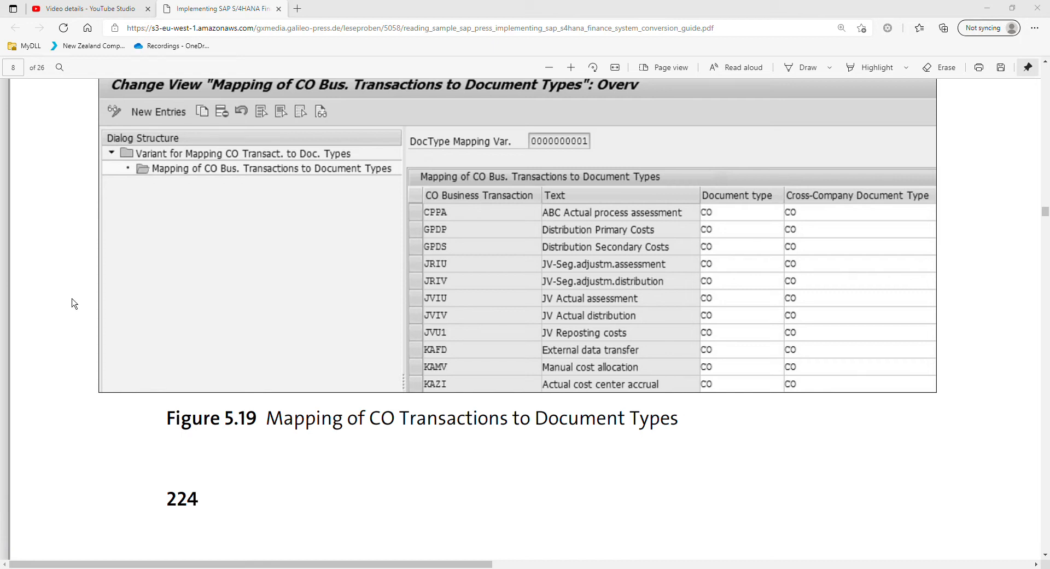
pyautogui.moveTo(137, 357)
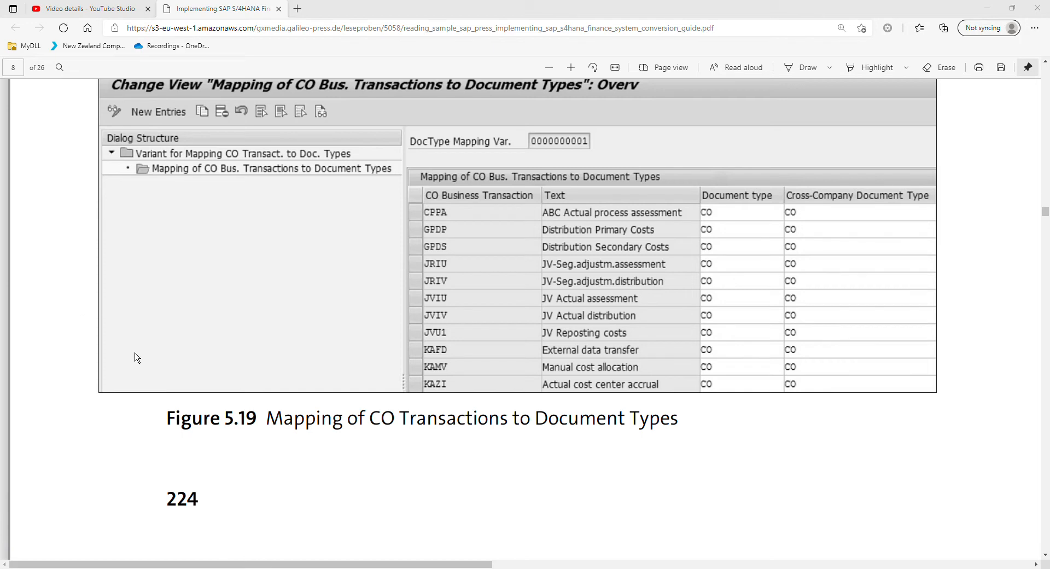
pyautogui.moveTo(159, 394)
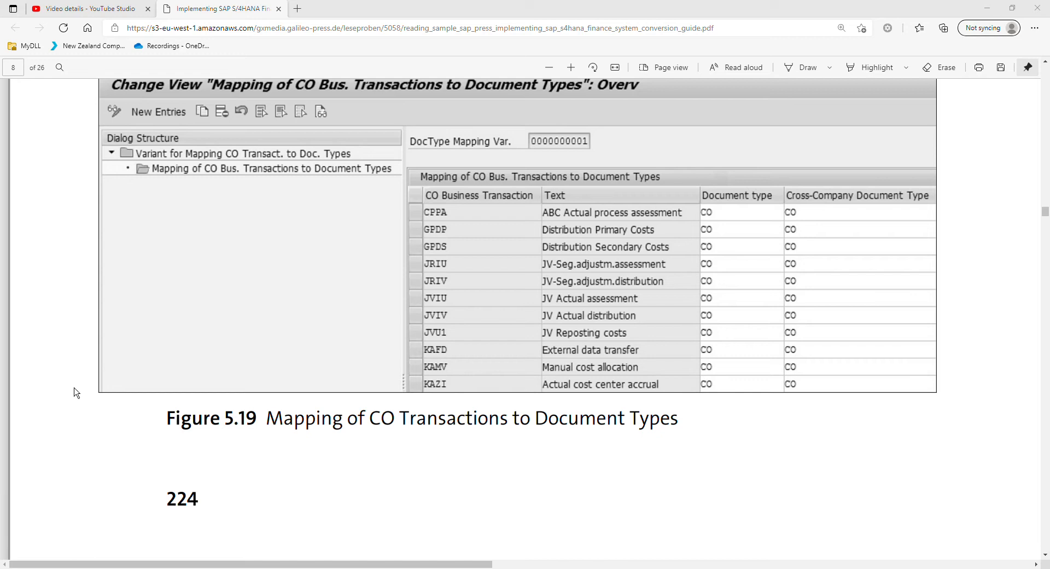
pyautogui.moveTo(136, 411)
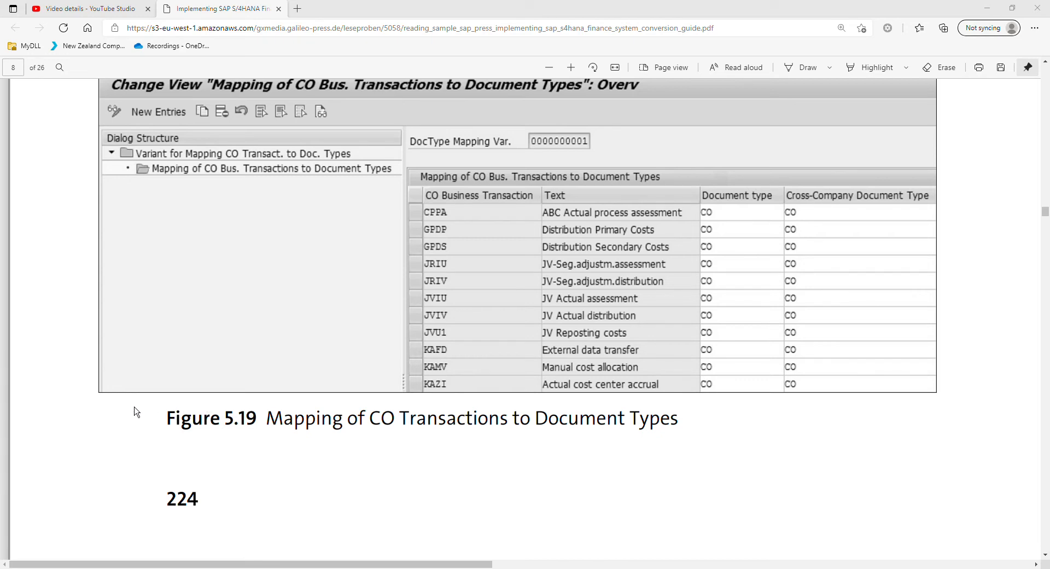
pyautogui.moveTo(107, 402)
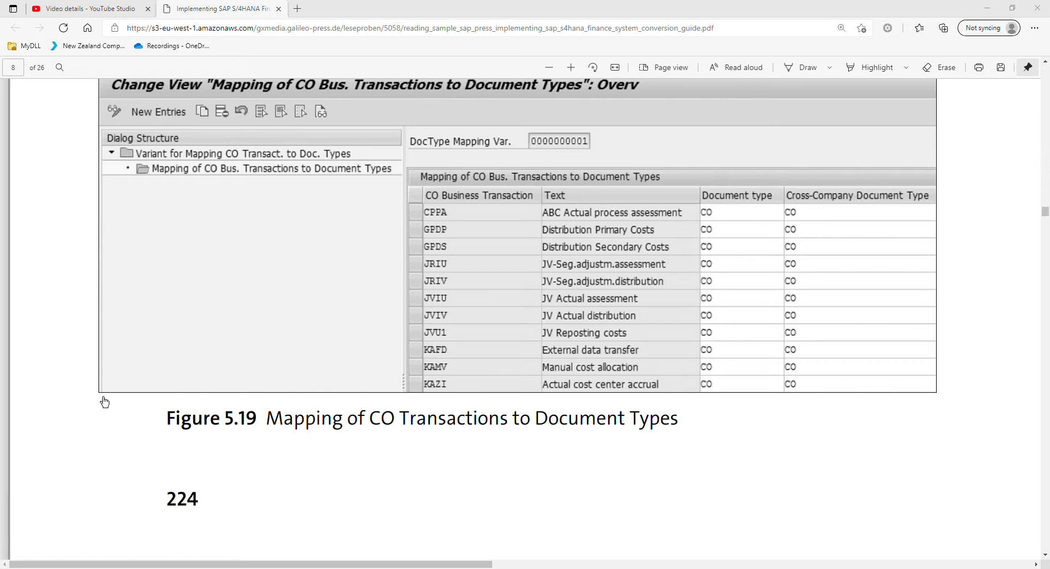
pyautogui.moveTo(108, 412)
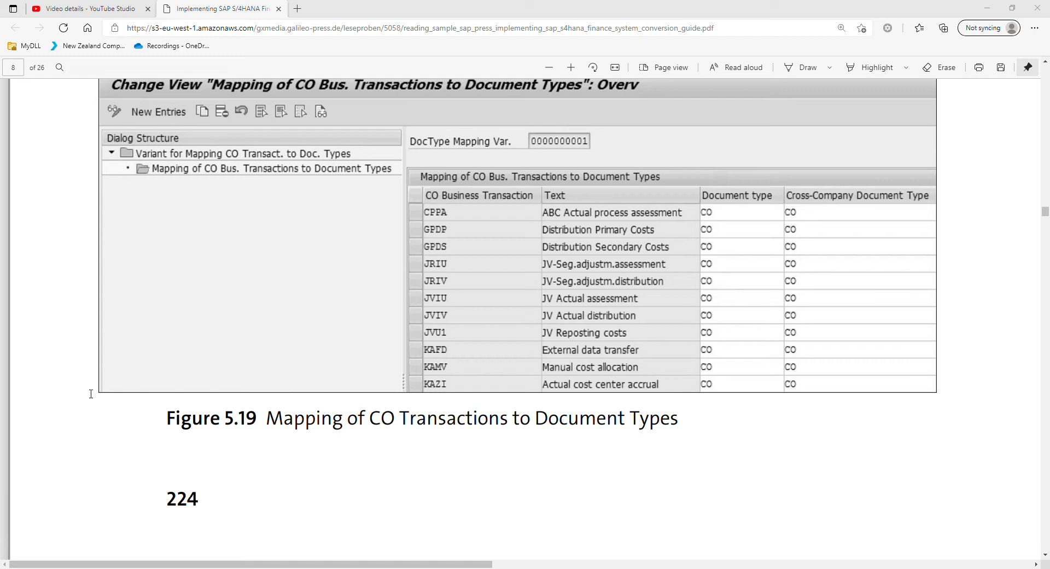
pyautogui.moveTo(48, 236)
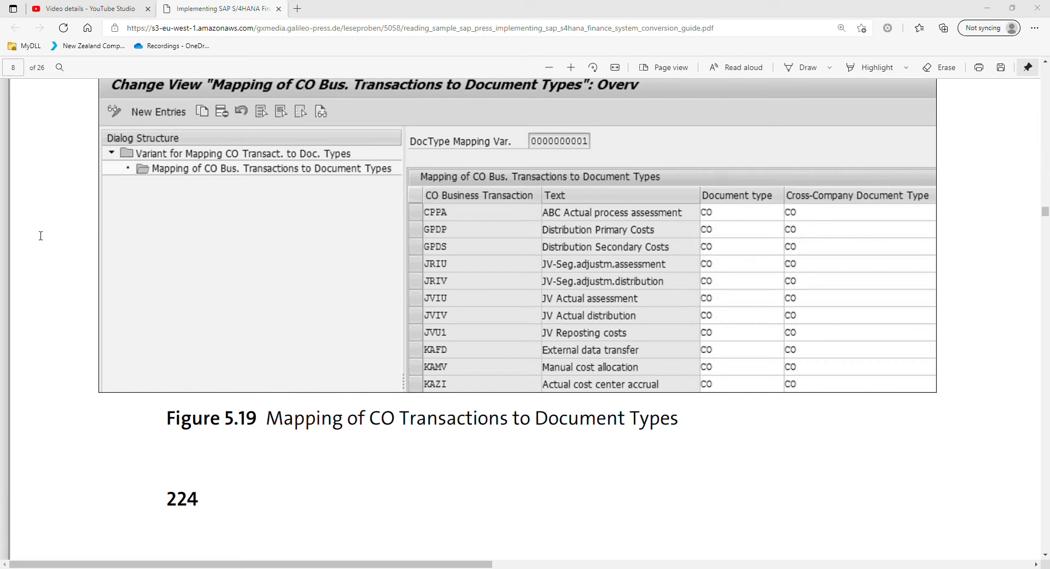
pyautogui.moveTo(54, 237)
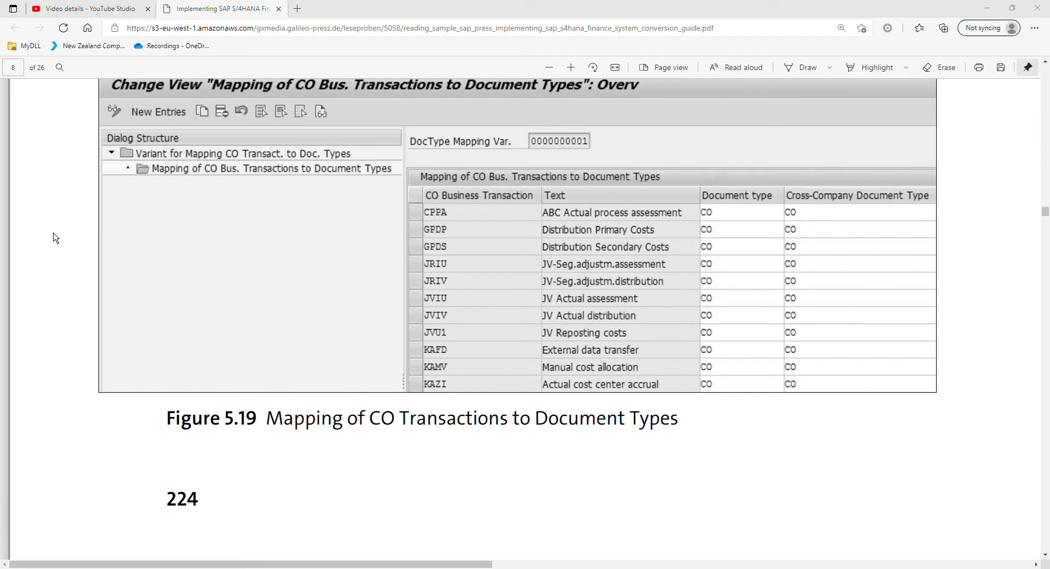
pyautogui.moveTo(74, 344)
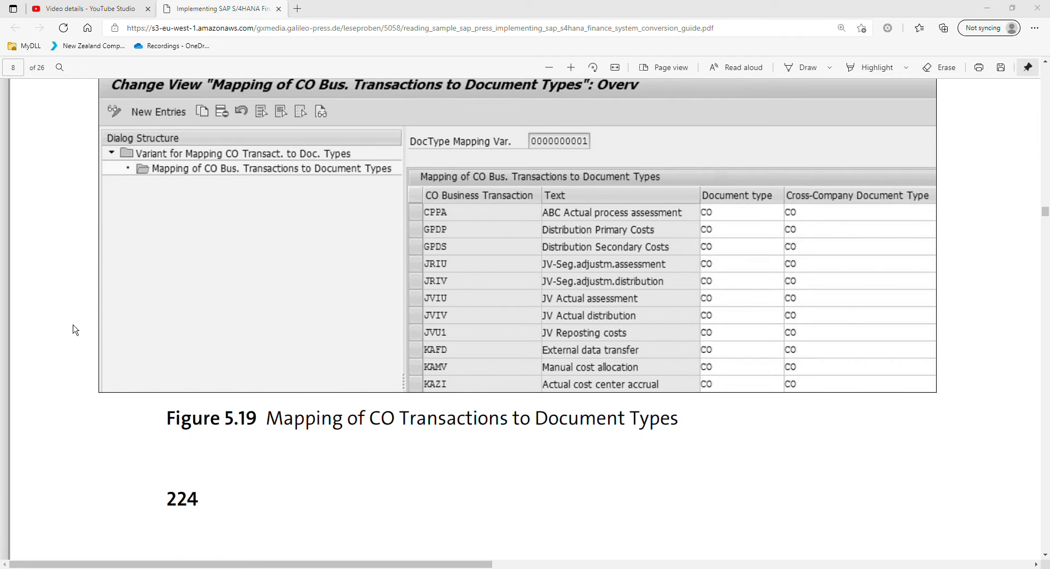
pyautogui.moveTo(28, 40)
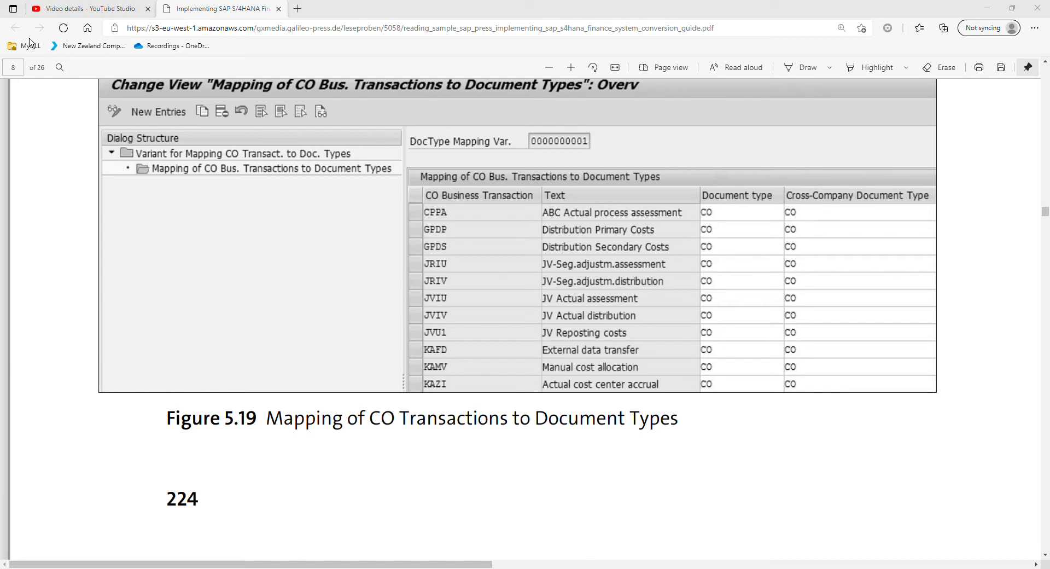
pyautogui.moveTo(26, 57)
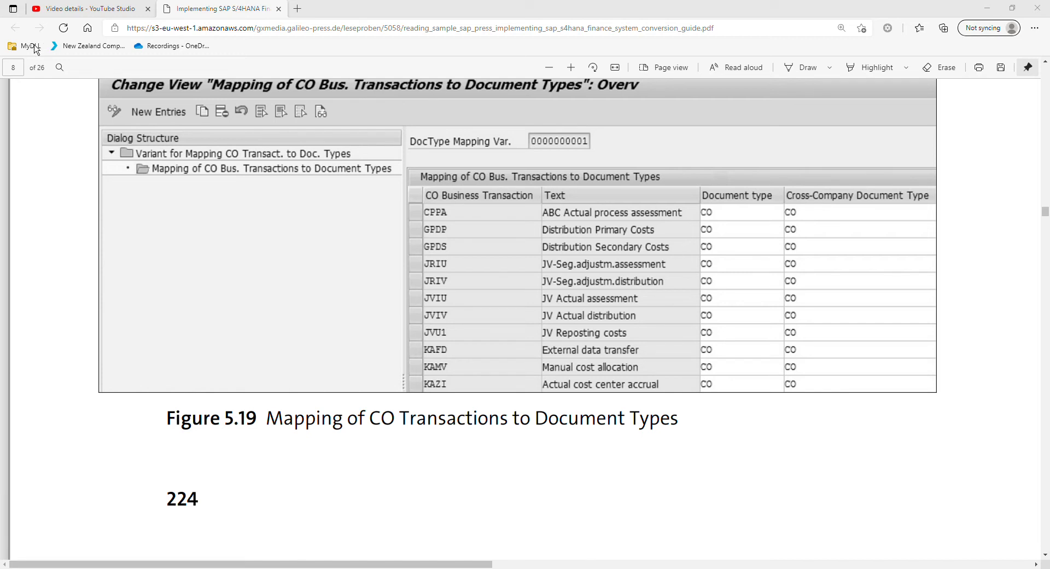
pyautogui.moveTo(99, 138)
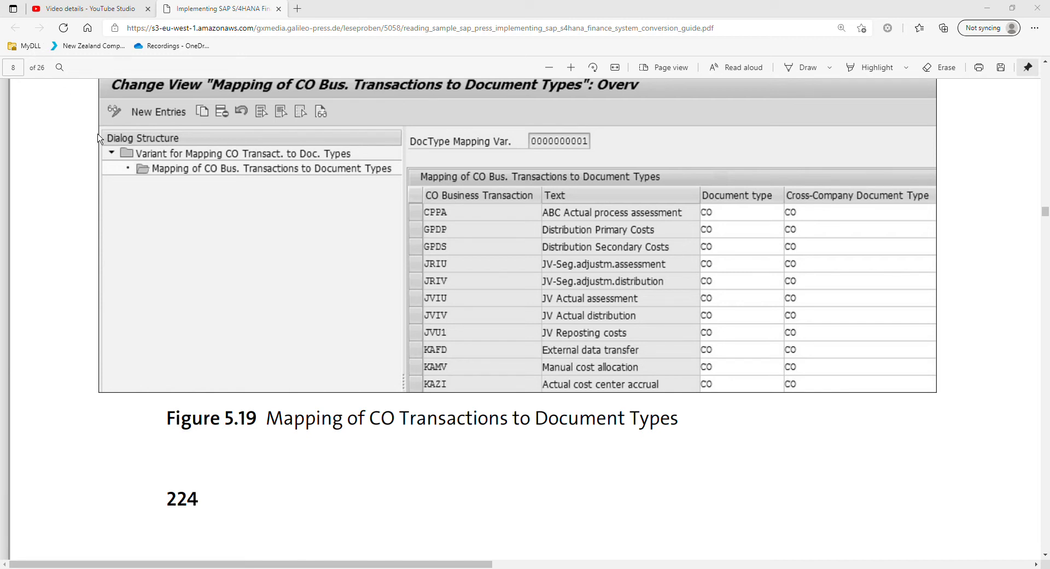
pyautogui.moveTo(34, 42)
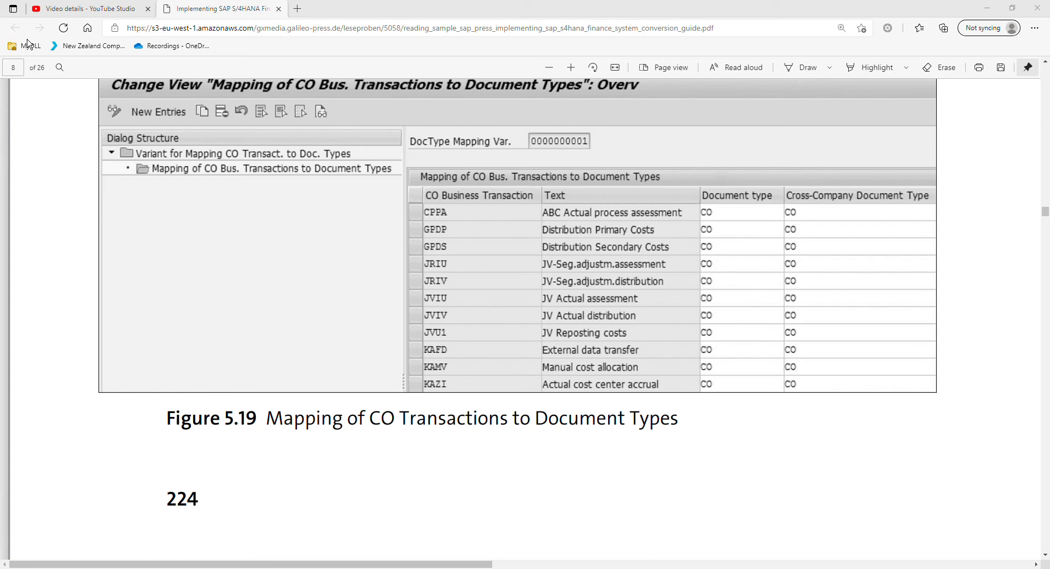
pyautogui.moveTo(213, 199)
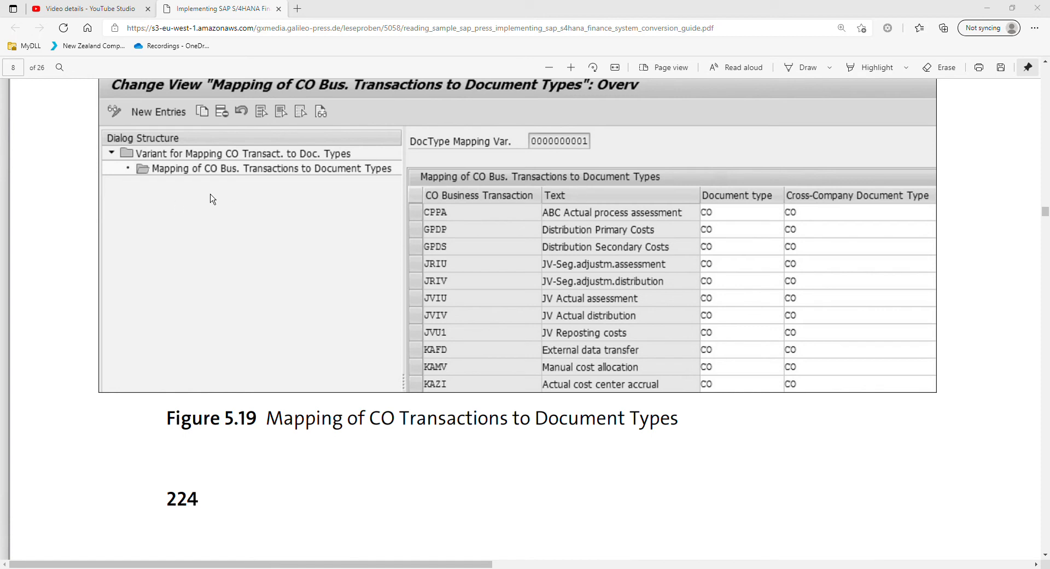
pyautogui.moveTo(154, 403)
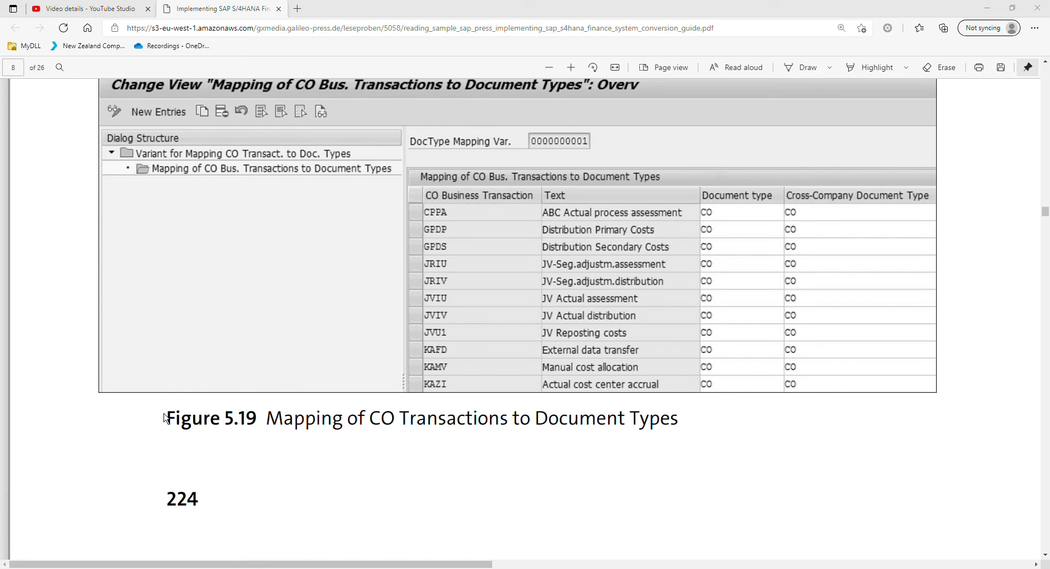
pyautogui.moveTo(135, 417)
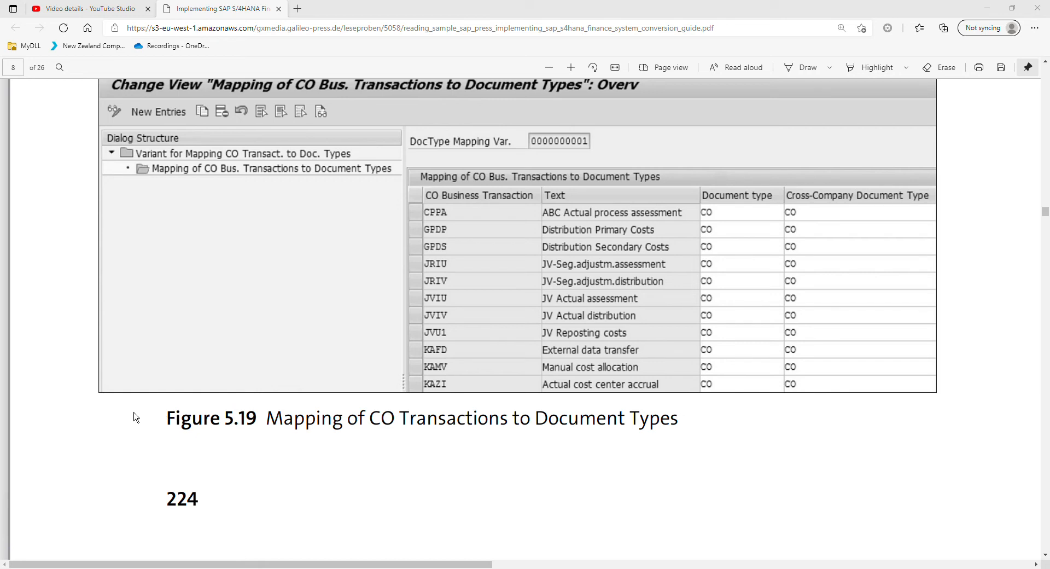
pyautogui.moveTo(141, 414)
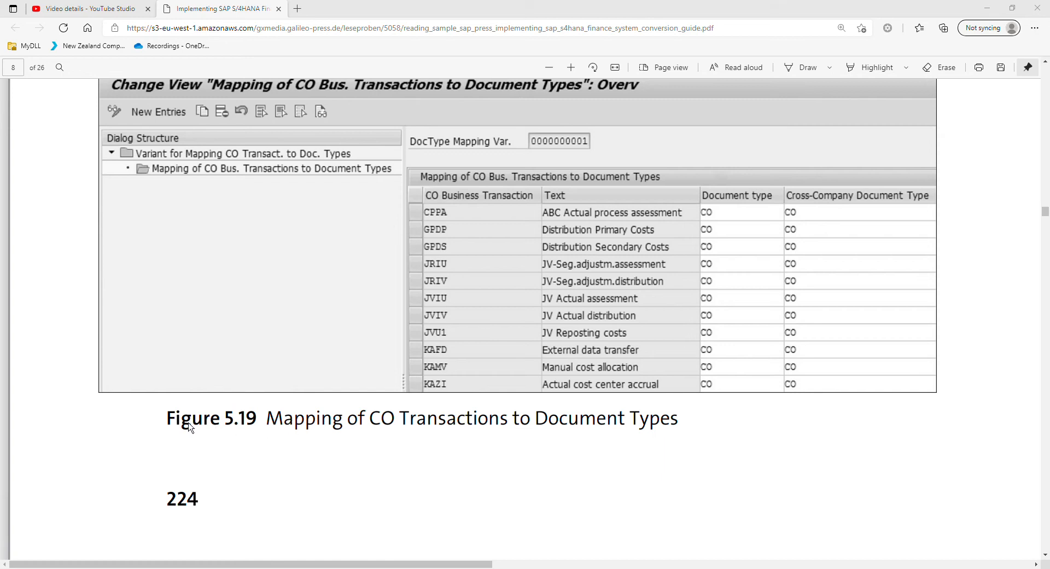
pyautogui.moveTo(104, 418)
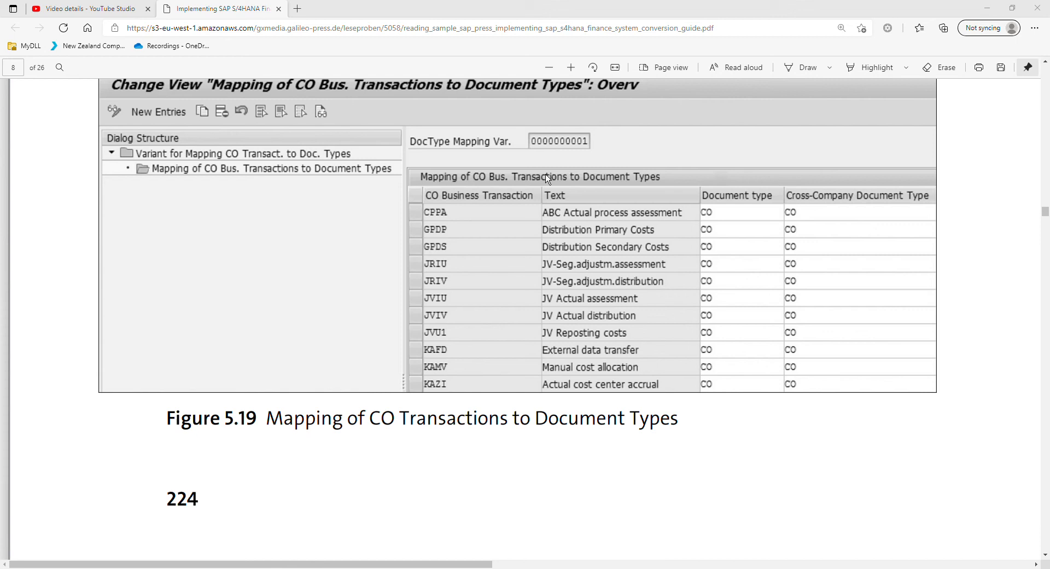
pyautogui.moveTo(730, 136)
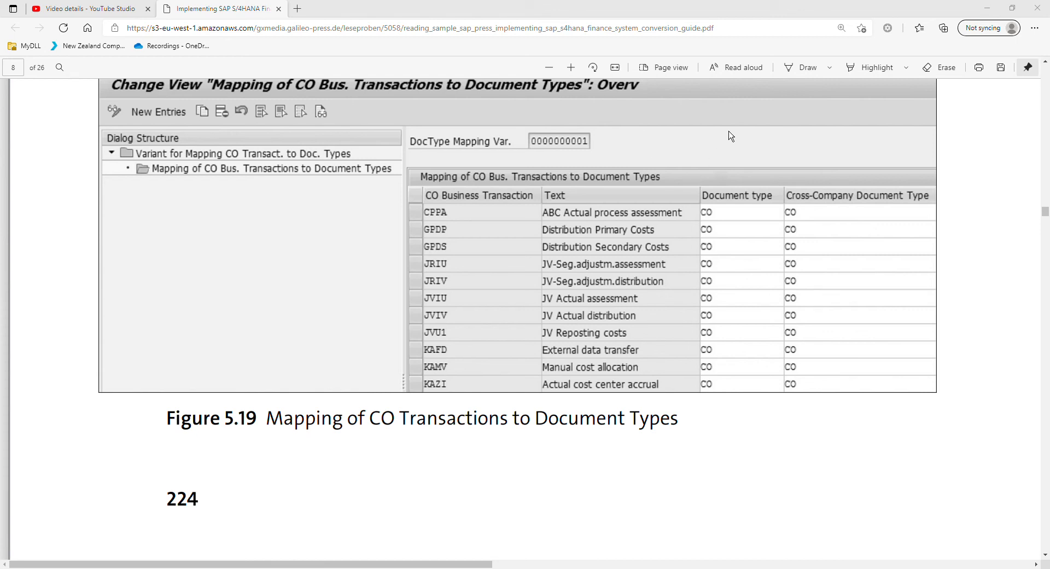
pyautogui.moveTo(719, 132)
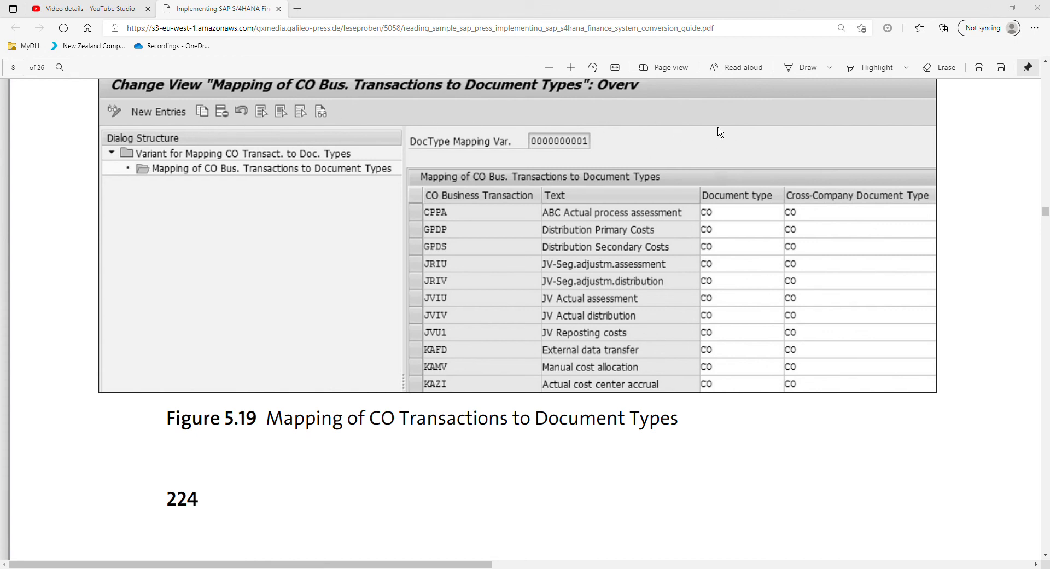
pyautogui.moveTo(727, 151)
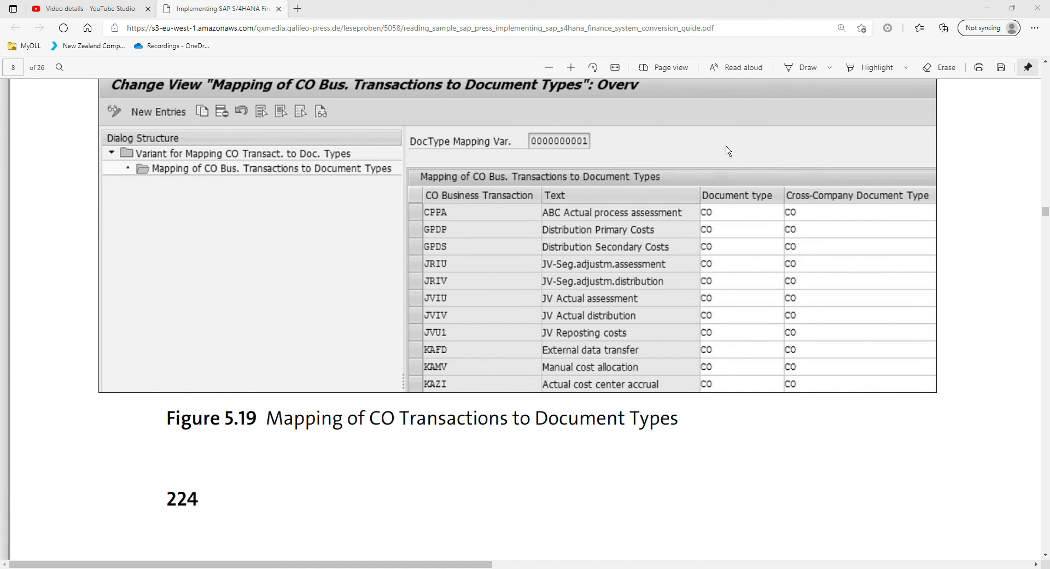
pyautogui.moveTo(731, 153)
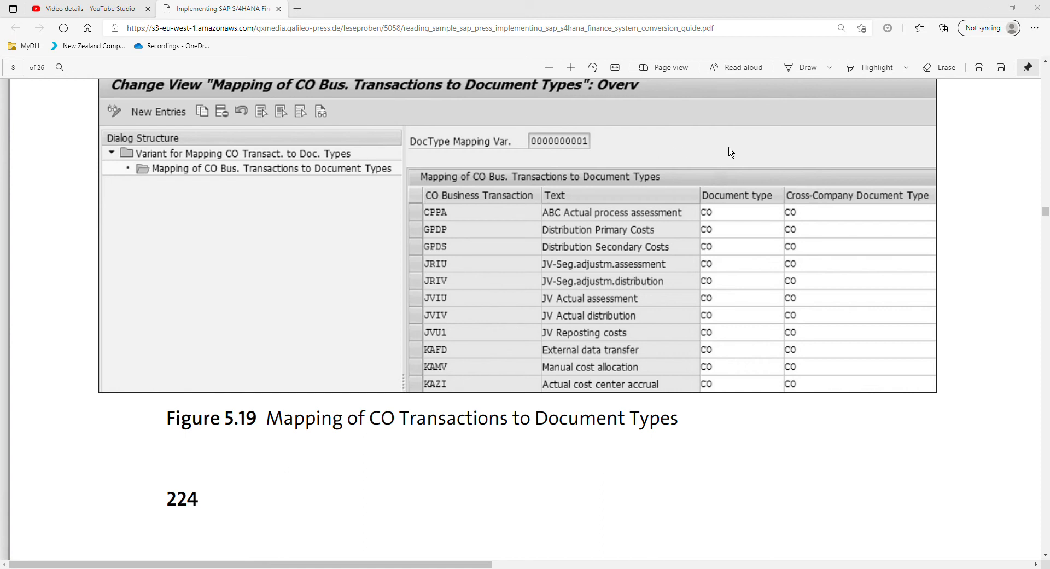
pyautogui.moveTo(728, 166)
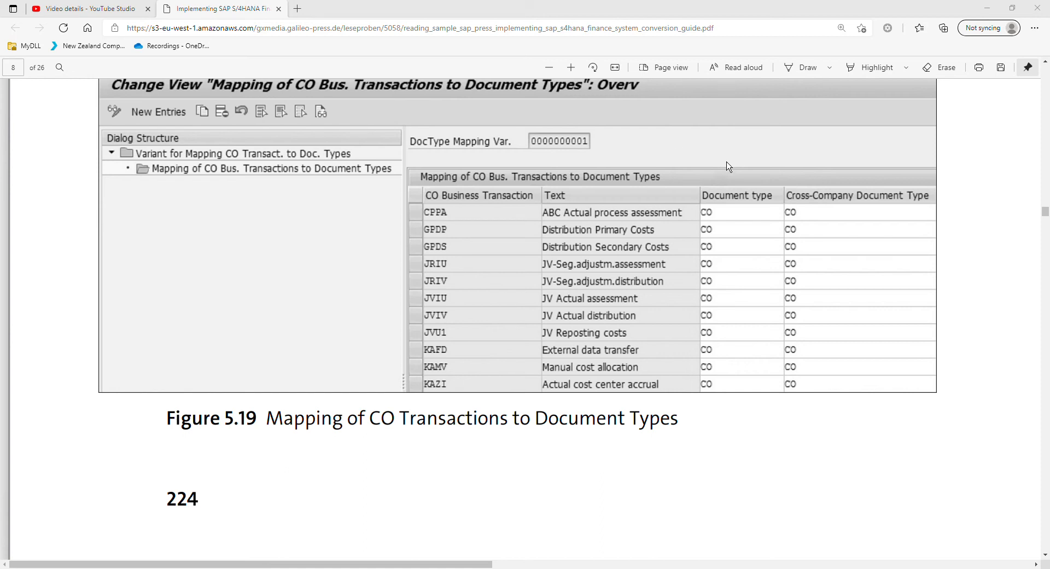
pyautogui.moveTo(732, 136)
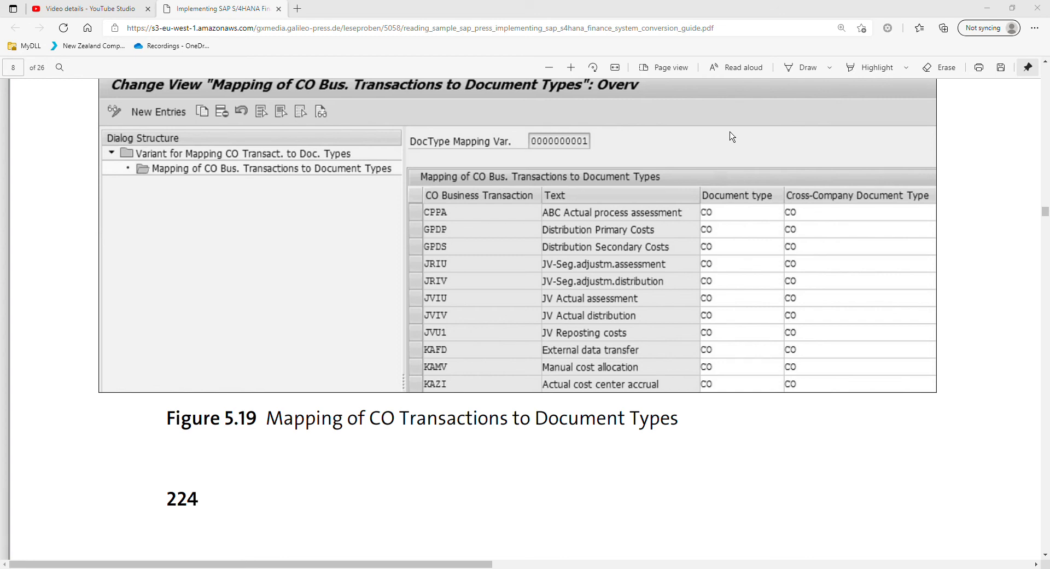
pyautogui.moveTo(729, 135)
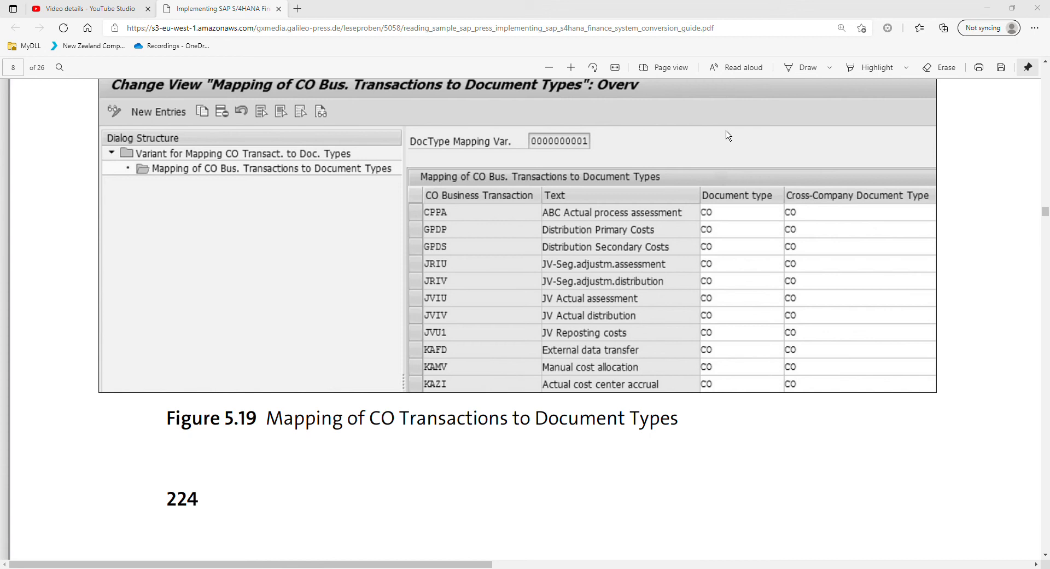
pyautogui.moveTo(731, 165)
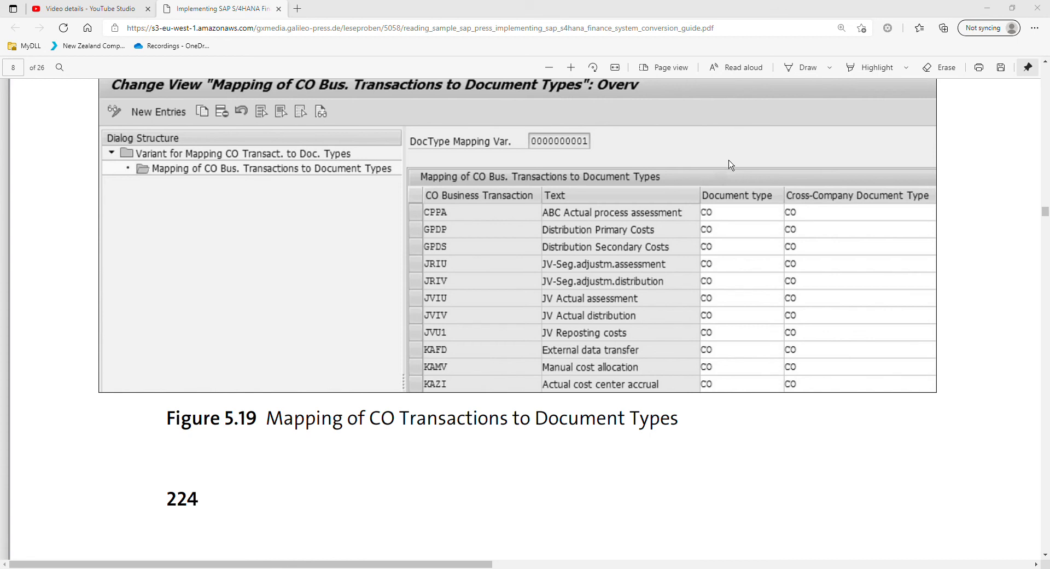
pyautogui.moveTo(728, 135)
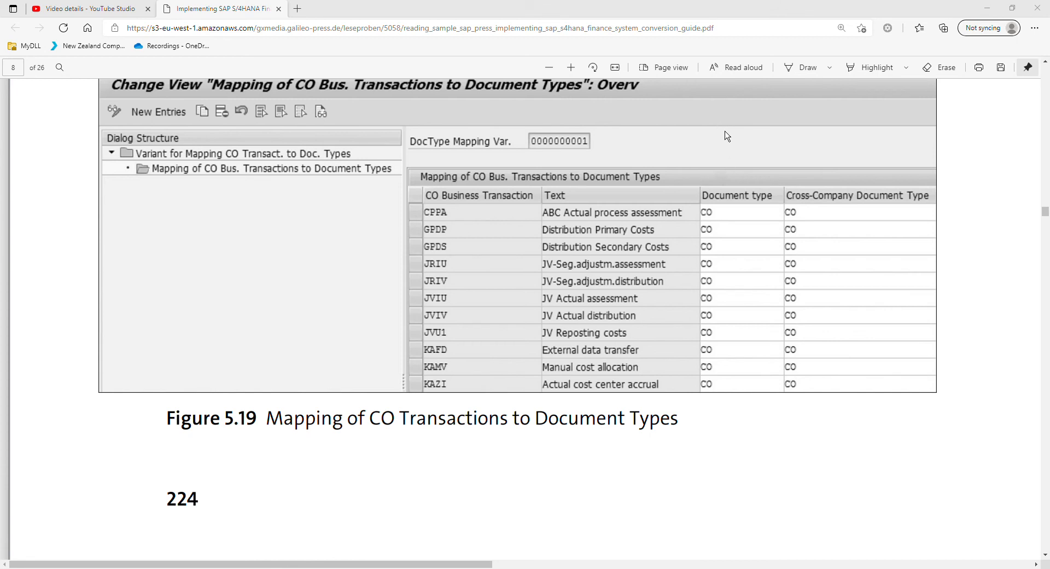
pyautogui.moveTo(651, 135)
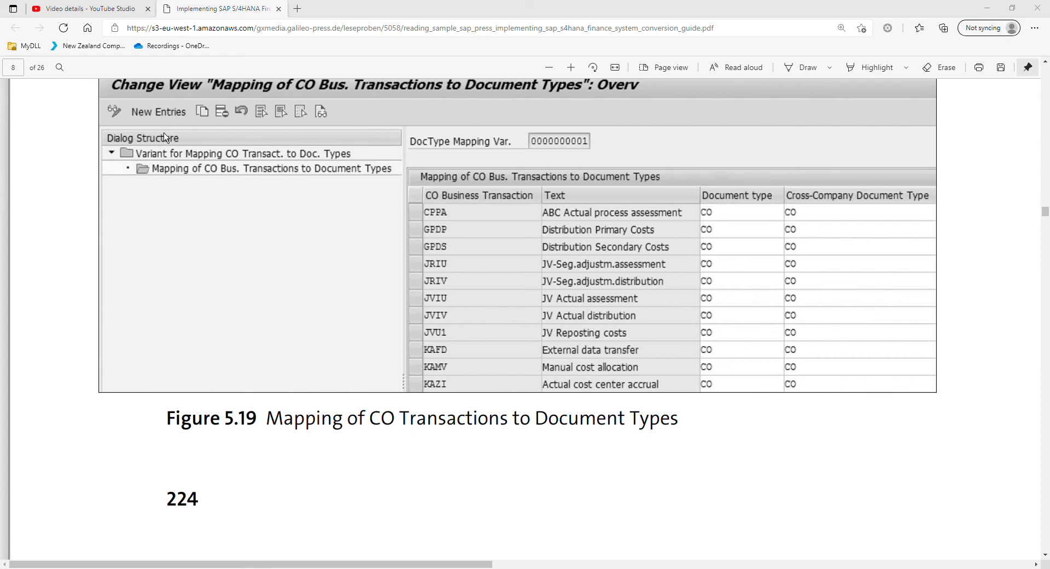
pyautogui.moveTo(190, 121)
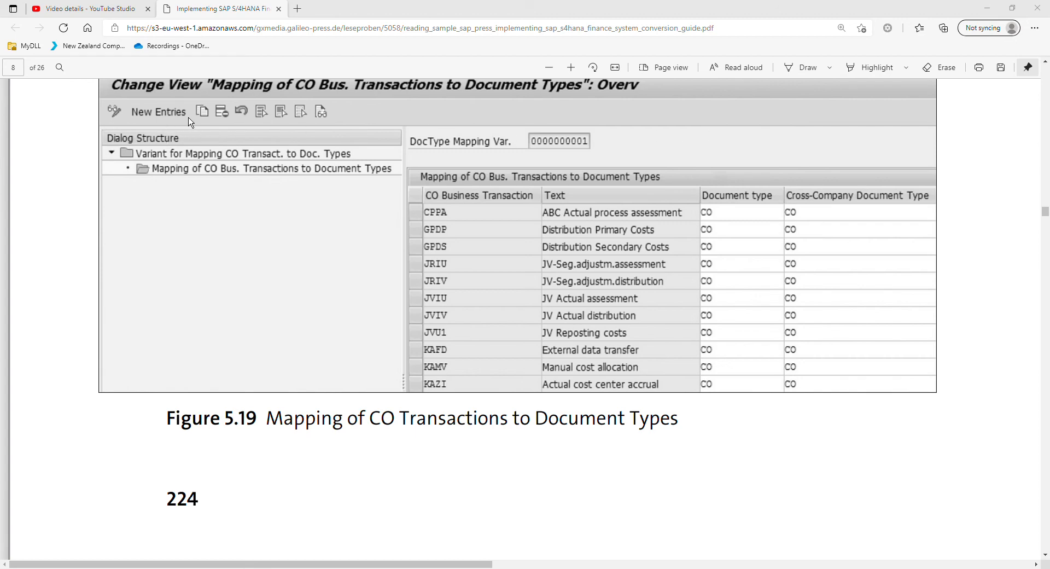
pyautogui.moveTo(622, 95)
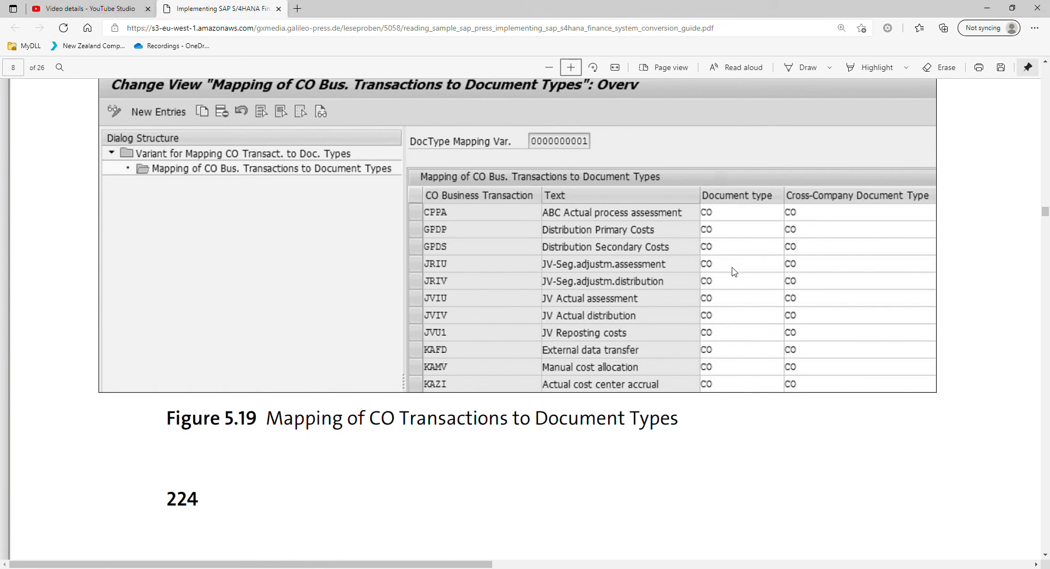
pyautogui.moveTo(439, 226)
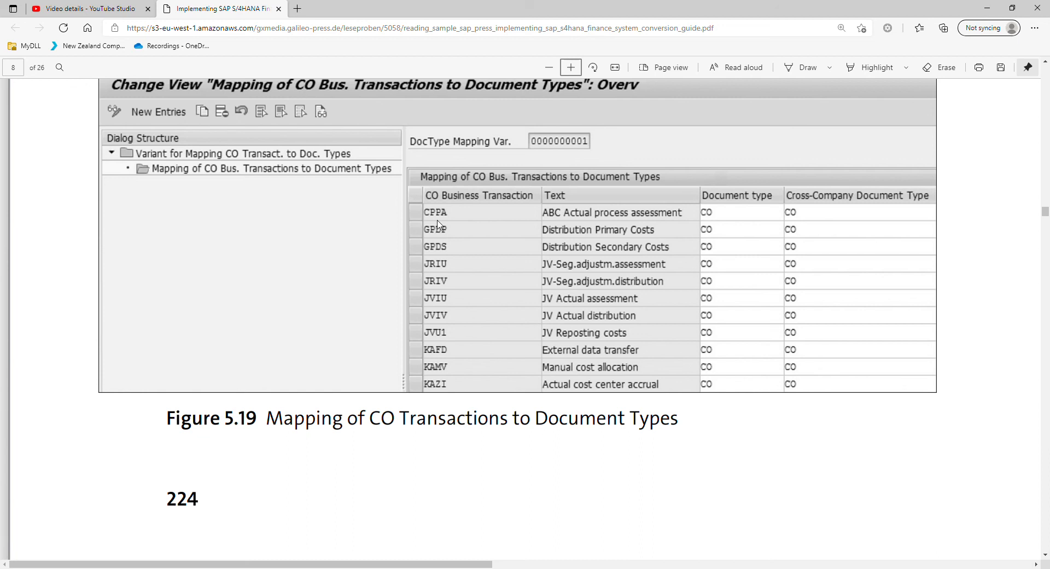
pyautogui.moveTo(742, 219)
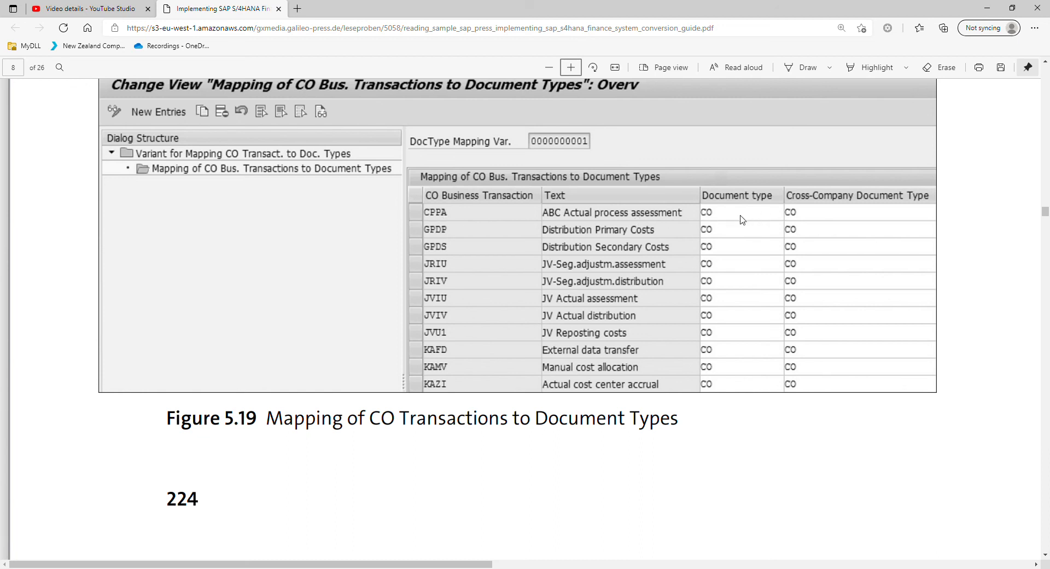
pyautogui.moveTo(731, 234)
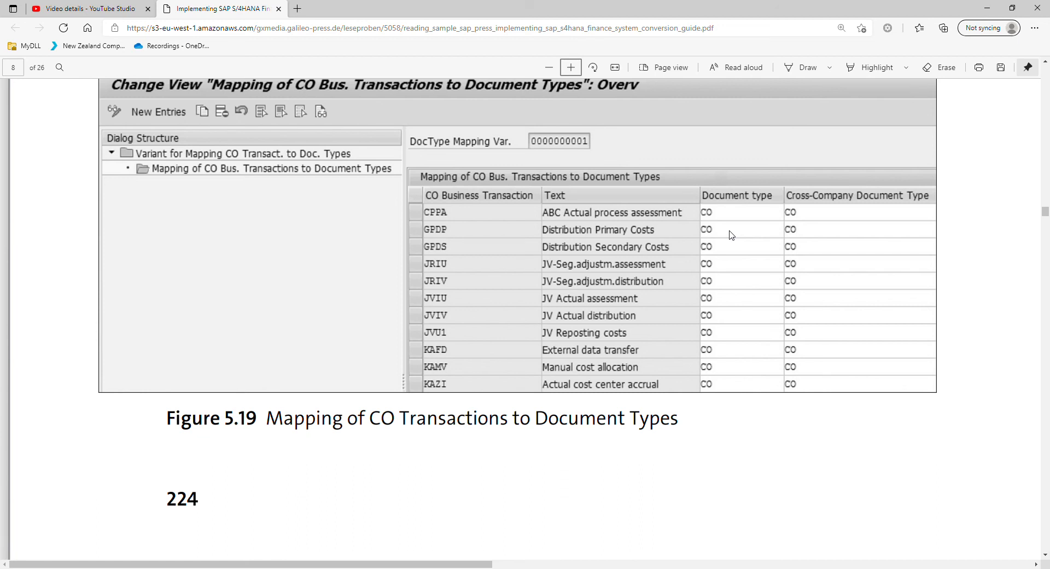
pyautogui.moveTo(460, 241)
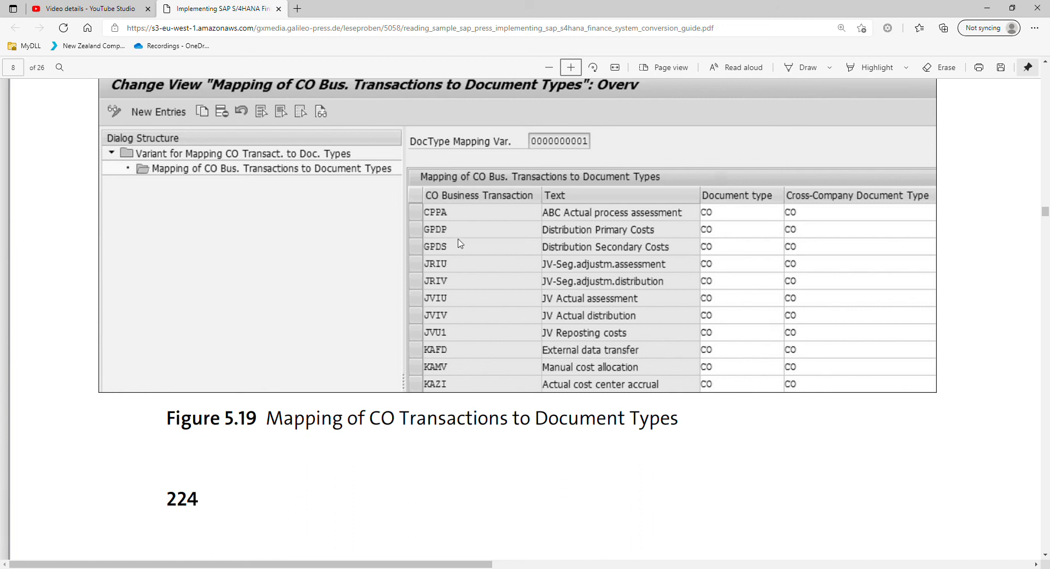
pyautogui.moveTo(998, 99)
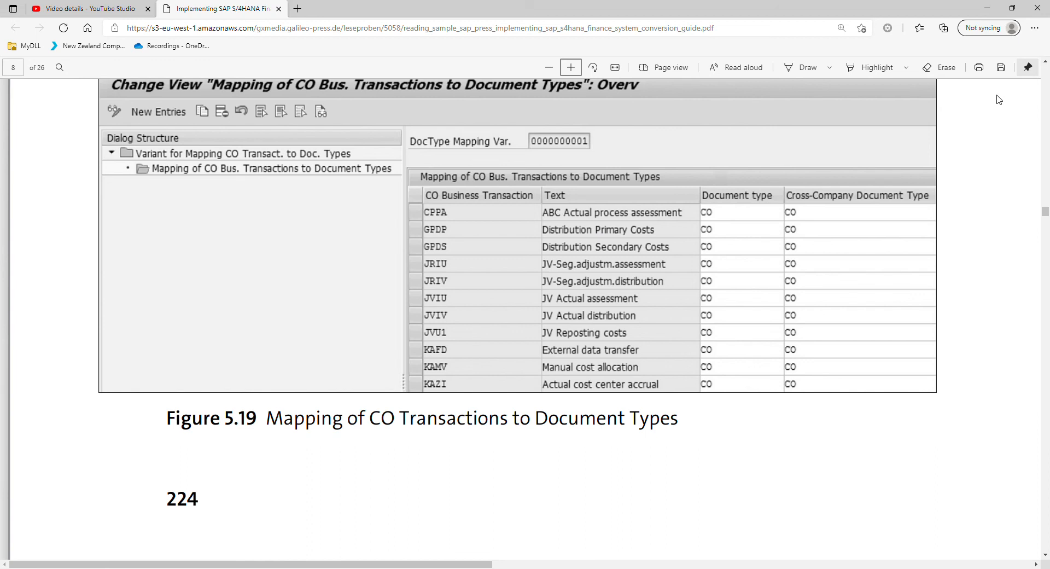
pyautogui.moveTo(959, 116)
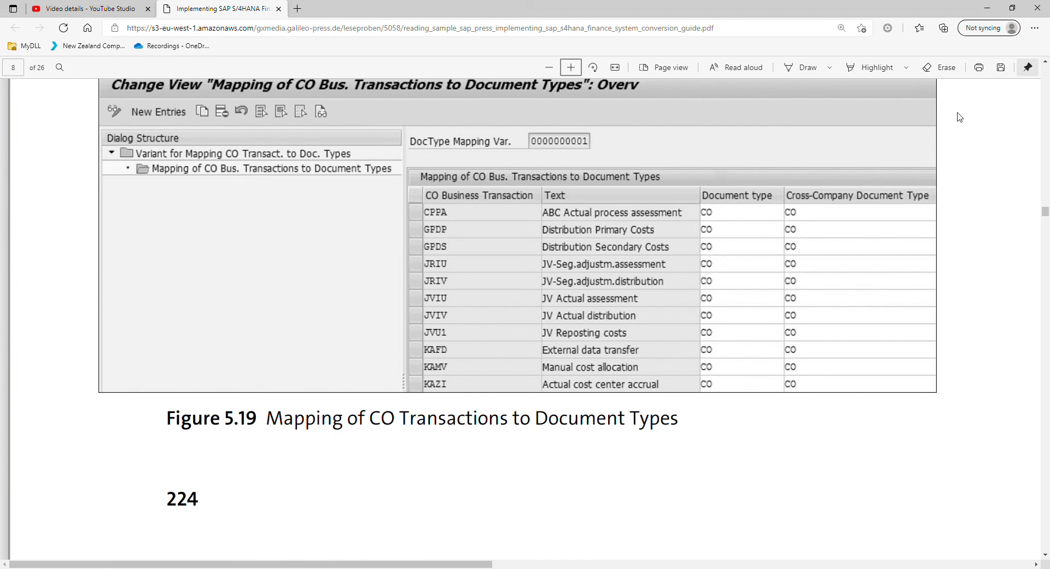
pyautogui.moveTo(712, 217)
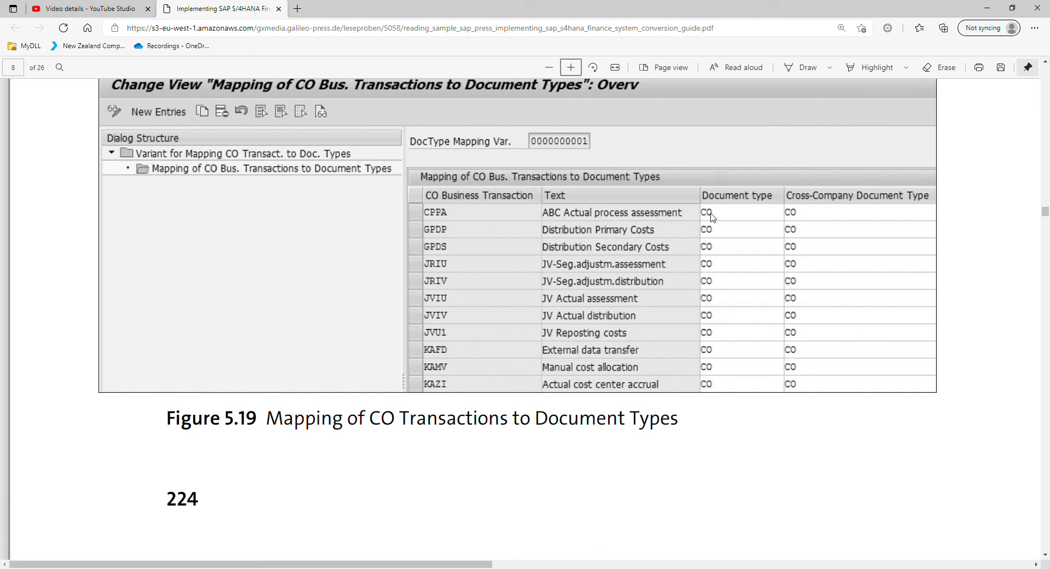
pyautogui.moveTo(820, 199)
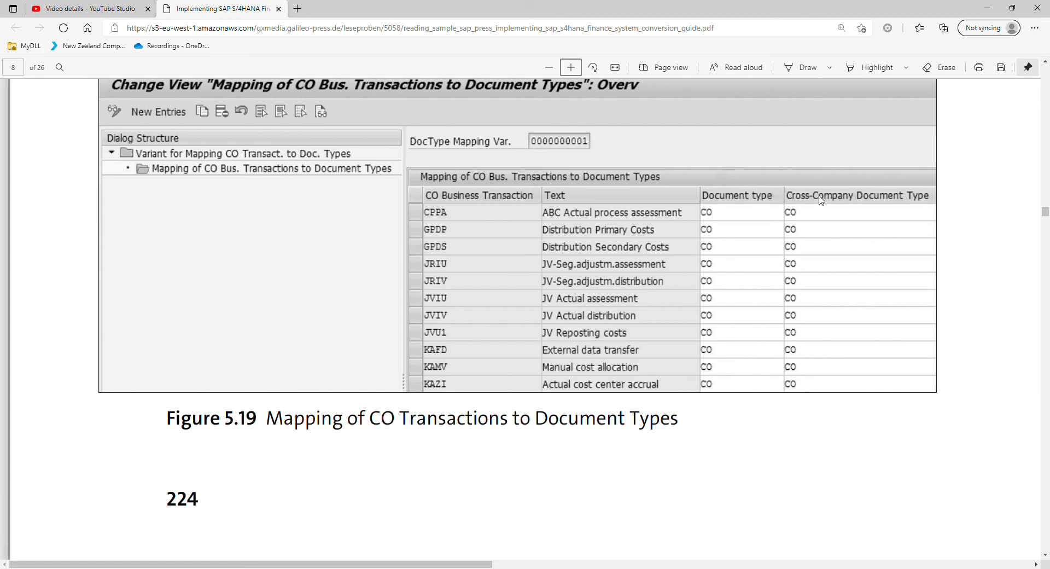
pyautogui.moveTo(829, 210)
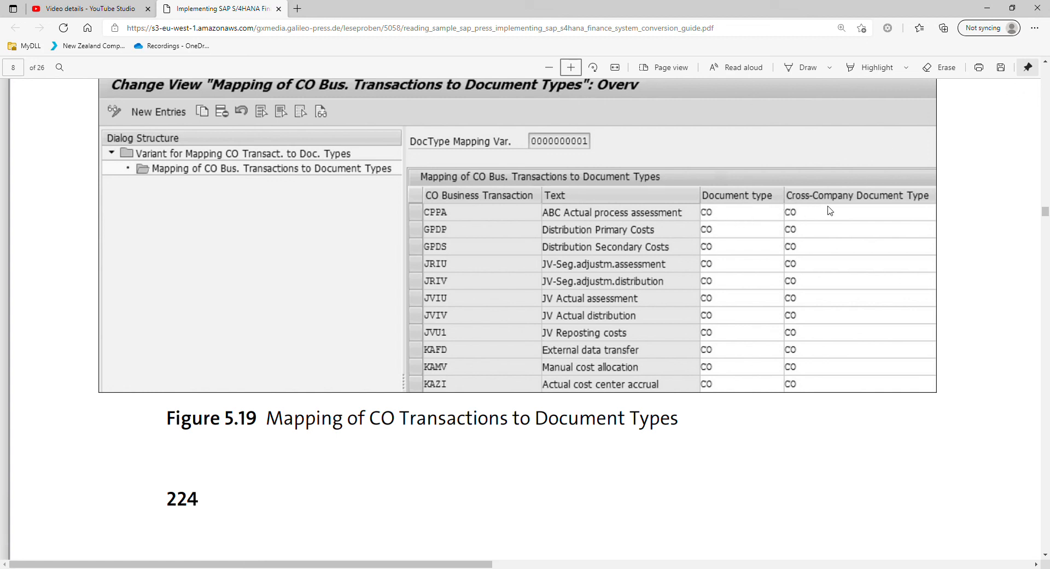
pyautogui.moveTo(735, 217)
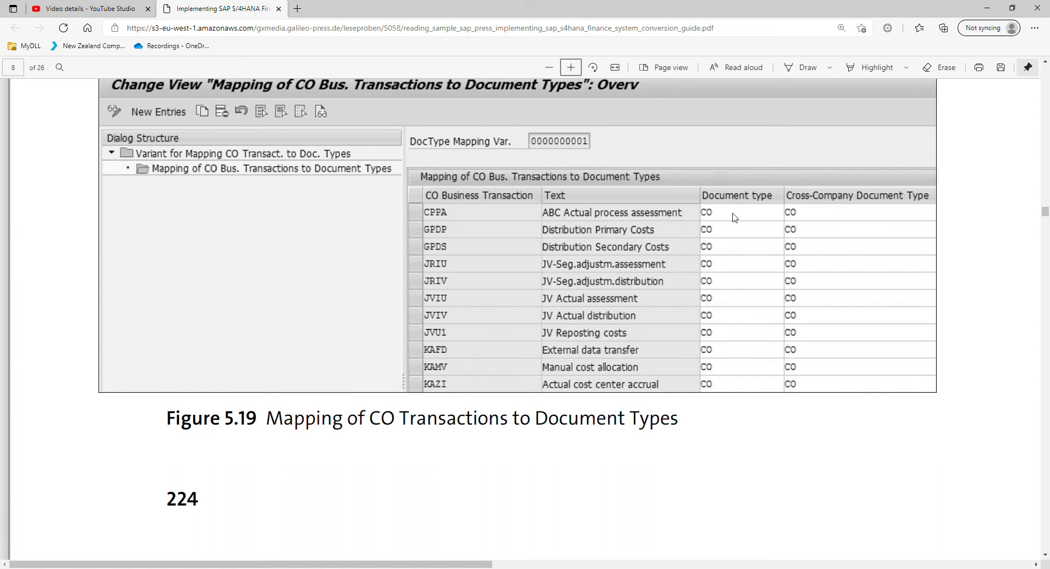